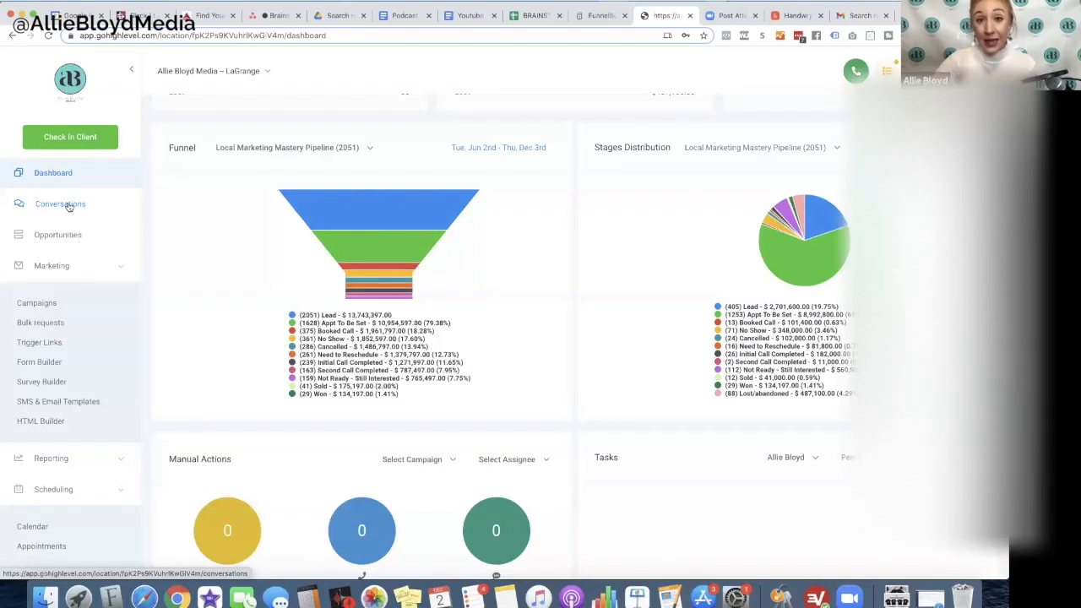
Open the Conversations inbox to view a contact's SMS thread
left_click(60, 204)
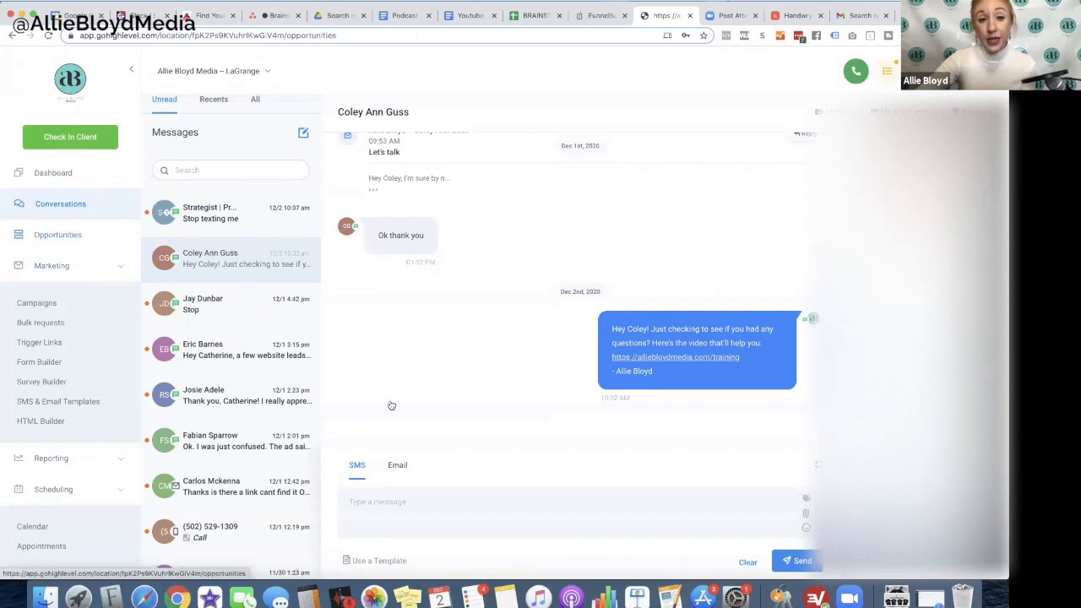
Open the Opportunities board showing leads in stages like Appt To Be Set and Booked Call
left_click(57, 234)
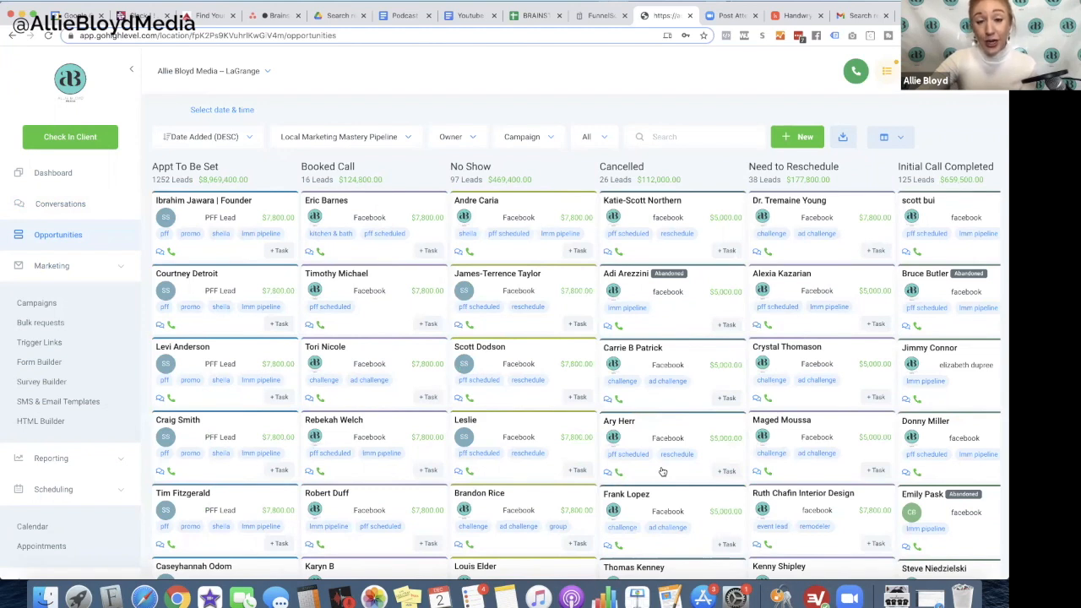
mouse_move(355, 429)
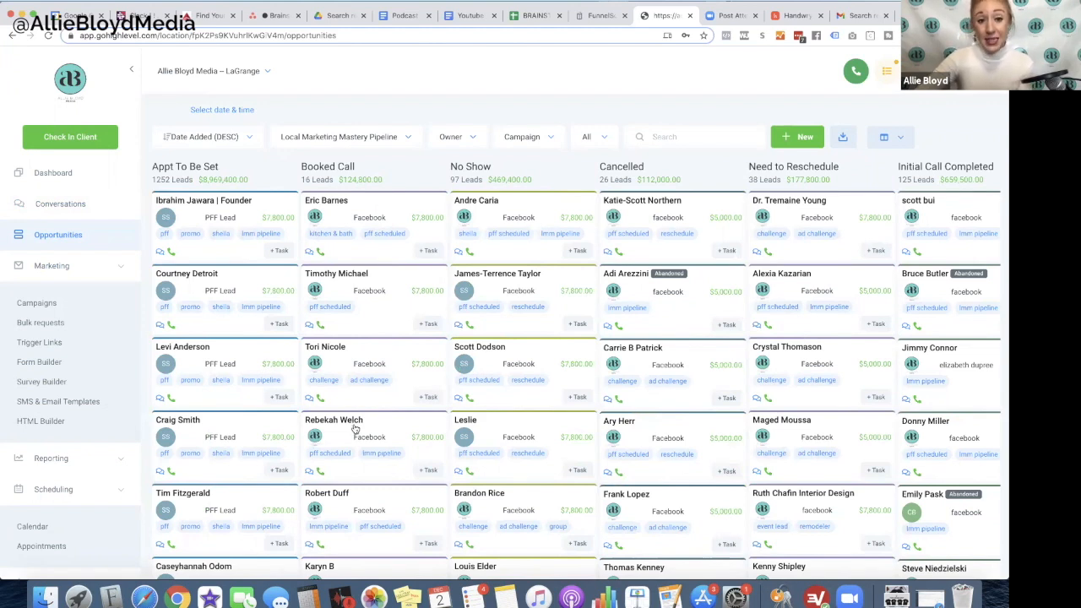
mouse_move(372, 233)
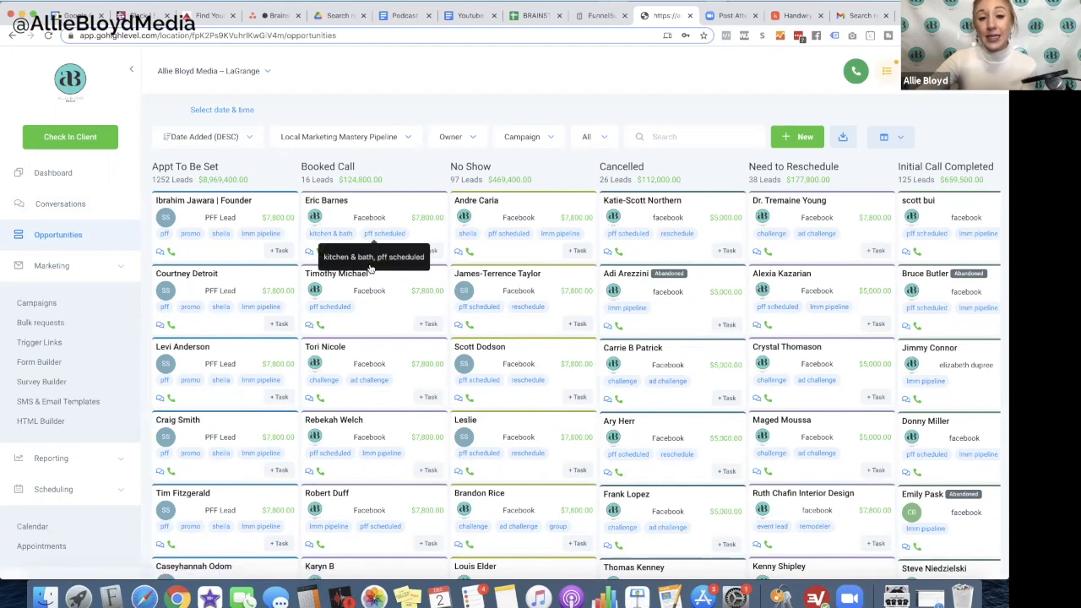
mouse_move(365, 258)
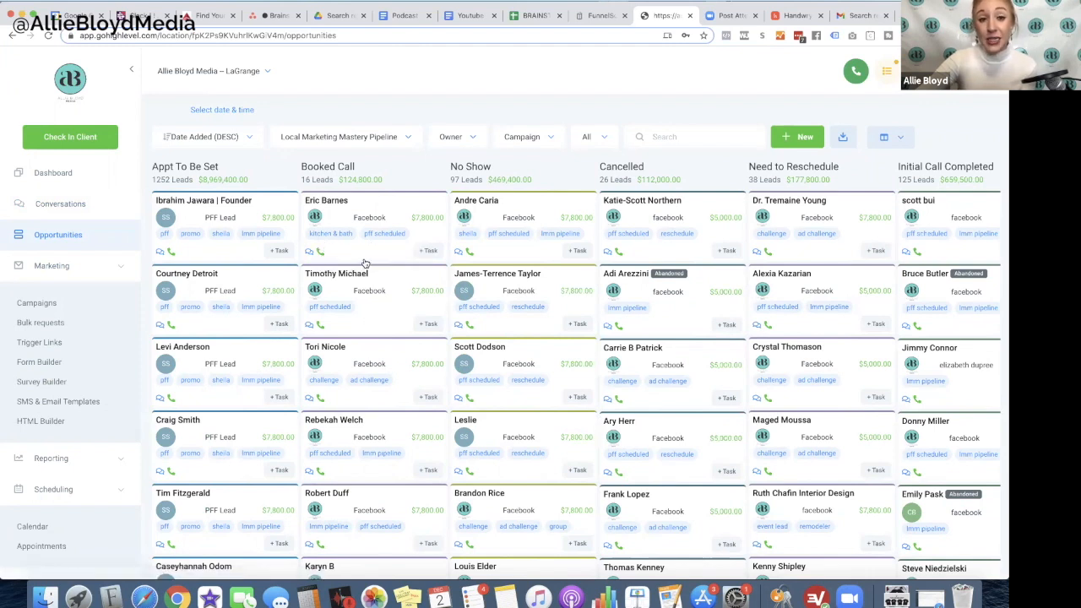
mouse_move(314, 258)
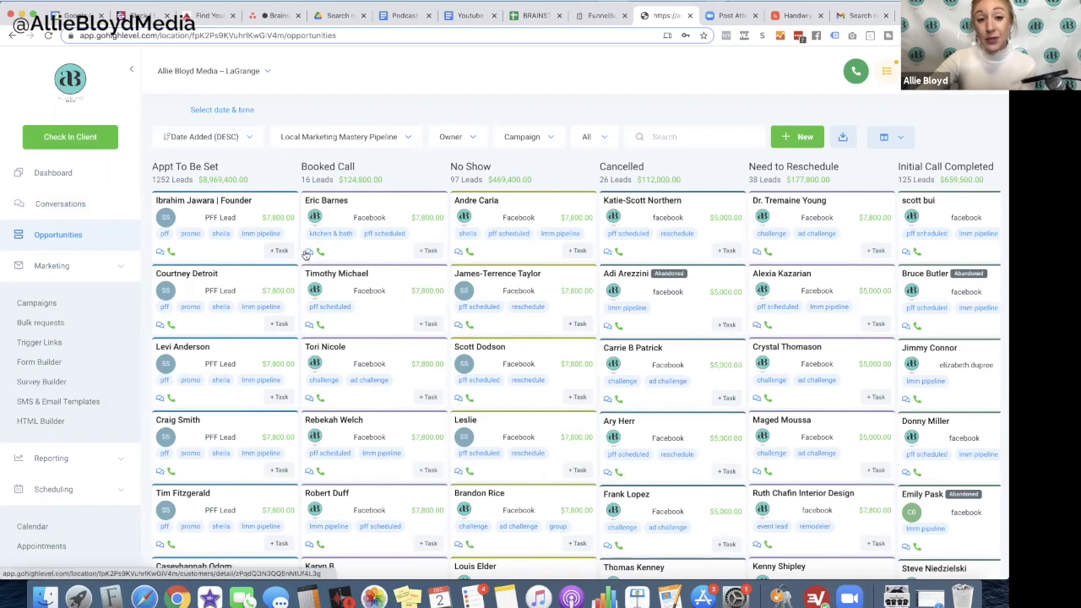
mouse_move(406, 301)
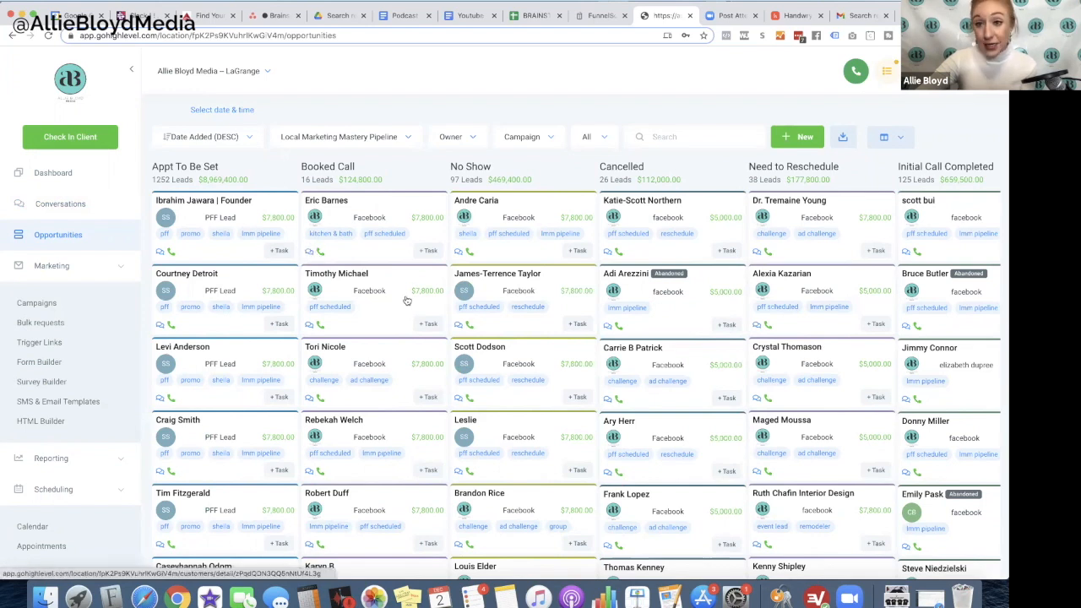
mouse_move(1004, 226)
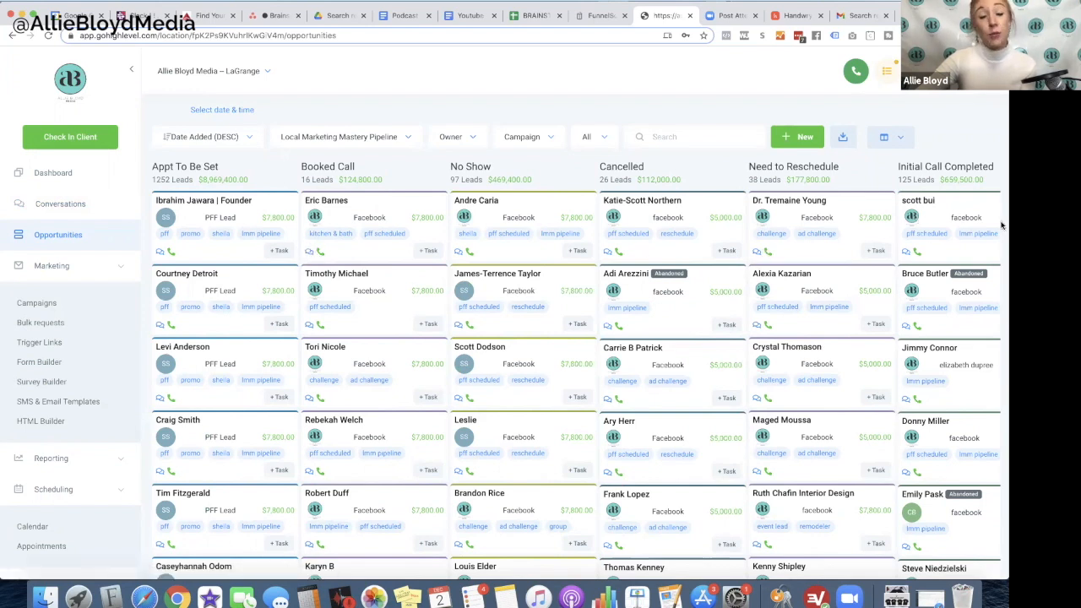
mouse_move(438, 285)
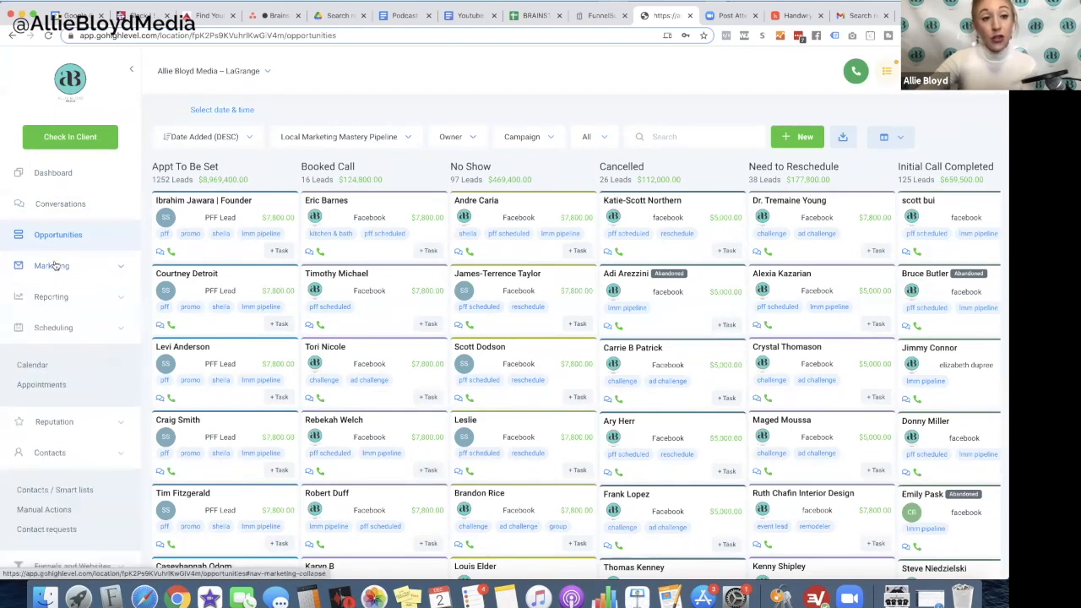
Show the Marketing Campaigns list with the Agency, Broadcast and Challenges folders
left_click(52, 266)
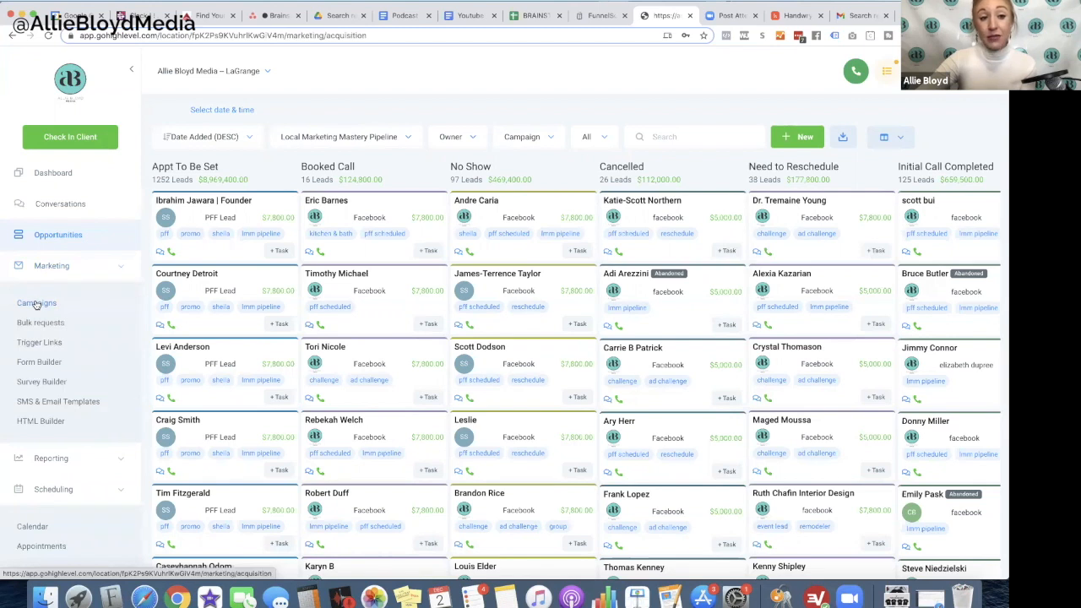
left_click(36, 303)
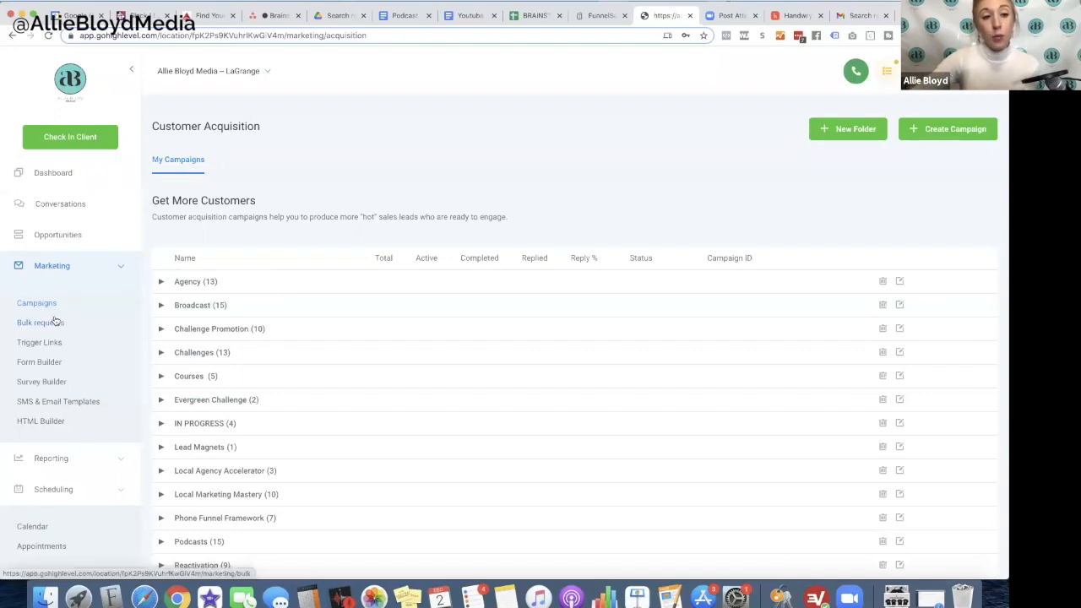
Show the Bulk Requests list, including Llm Pipeline Blast and Black Friday Blast
left_click(40, 322)
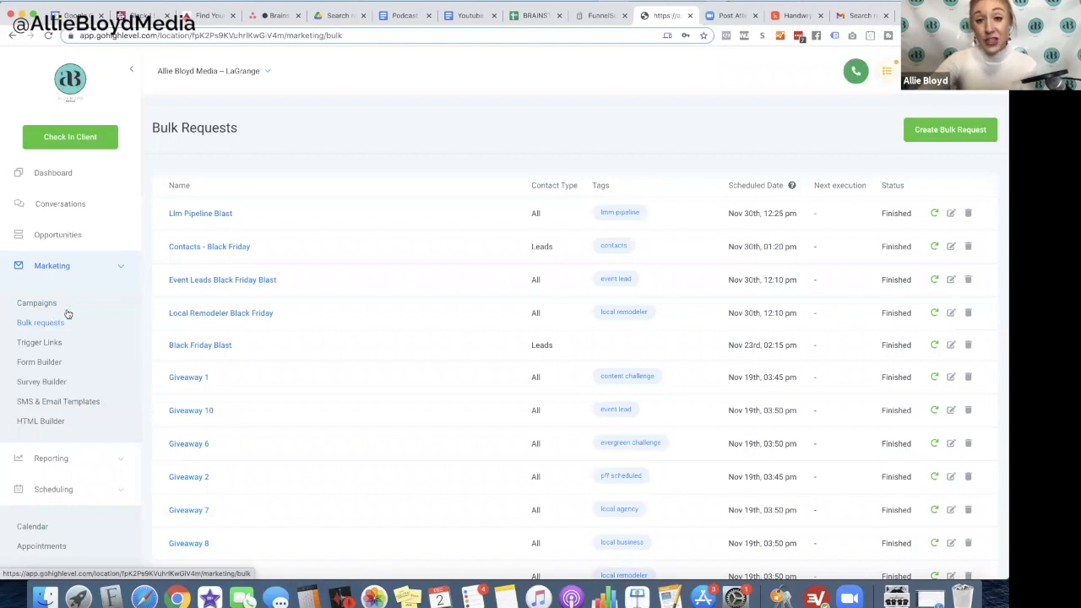
mouse_move(517, 221)
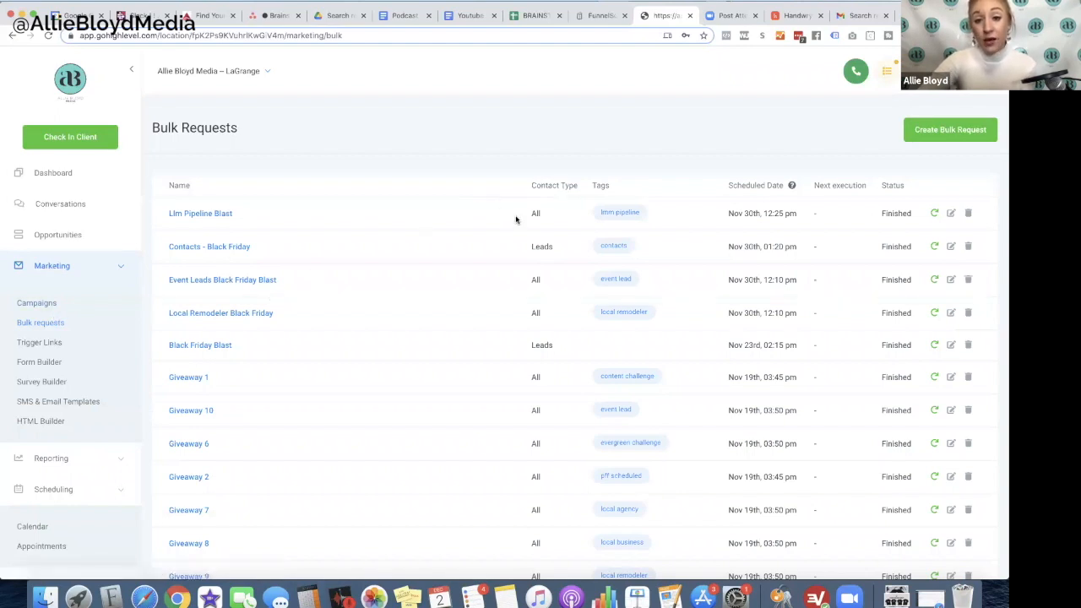
mouse_move(546, 319)
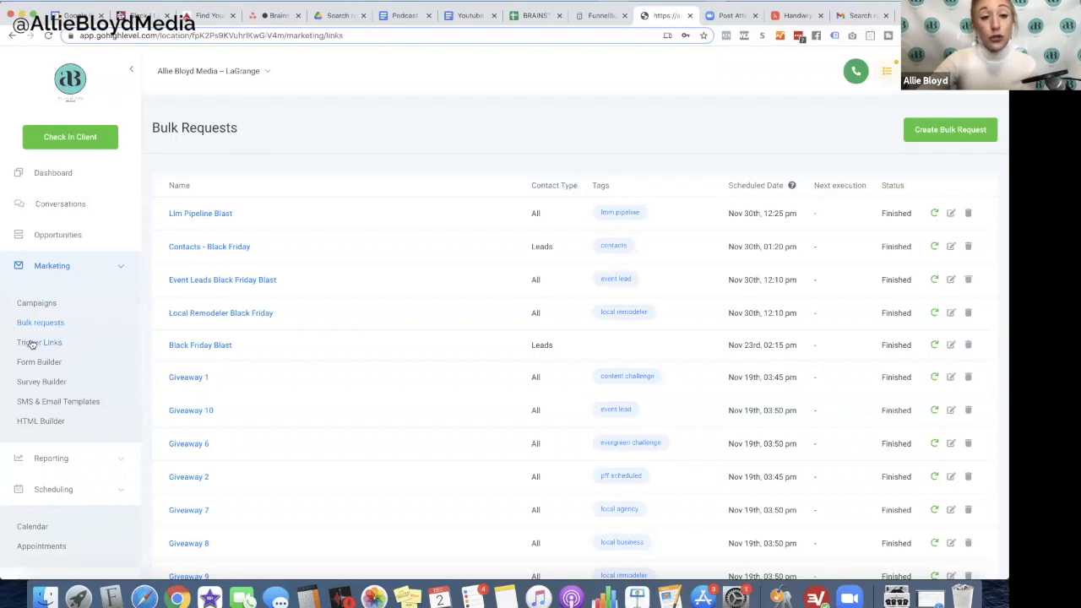
Browse Trigger Links and Forms, ending on five surveys including Test Real Estate Survey
left_click(39, 342)
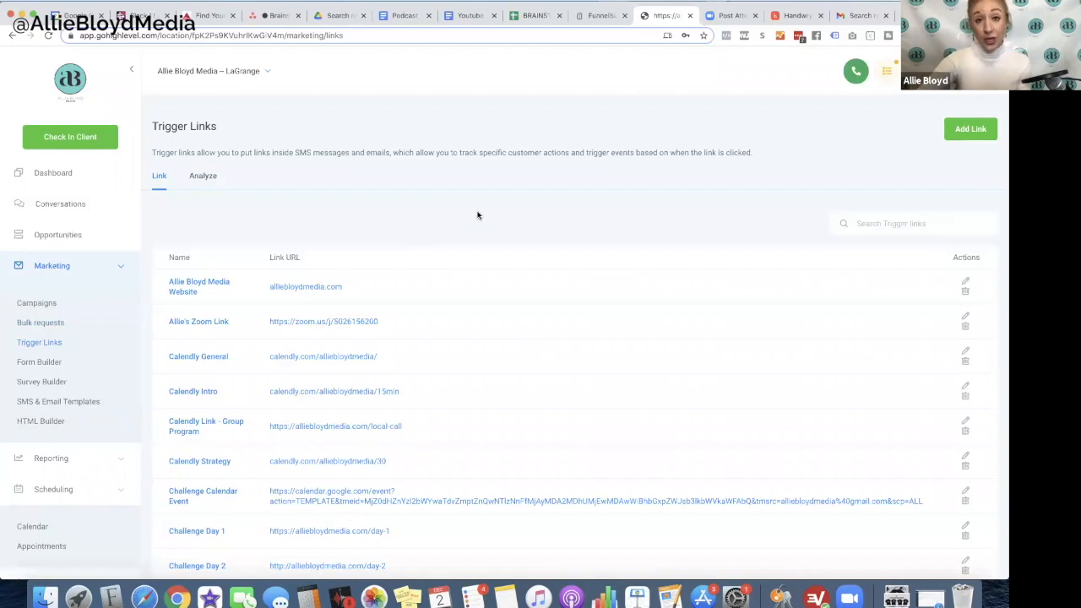
mouse_move(39, 361)
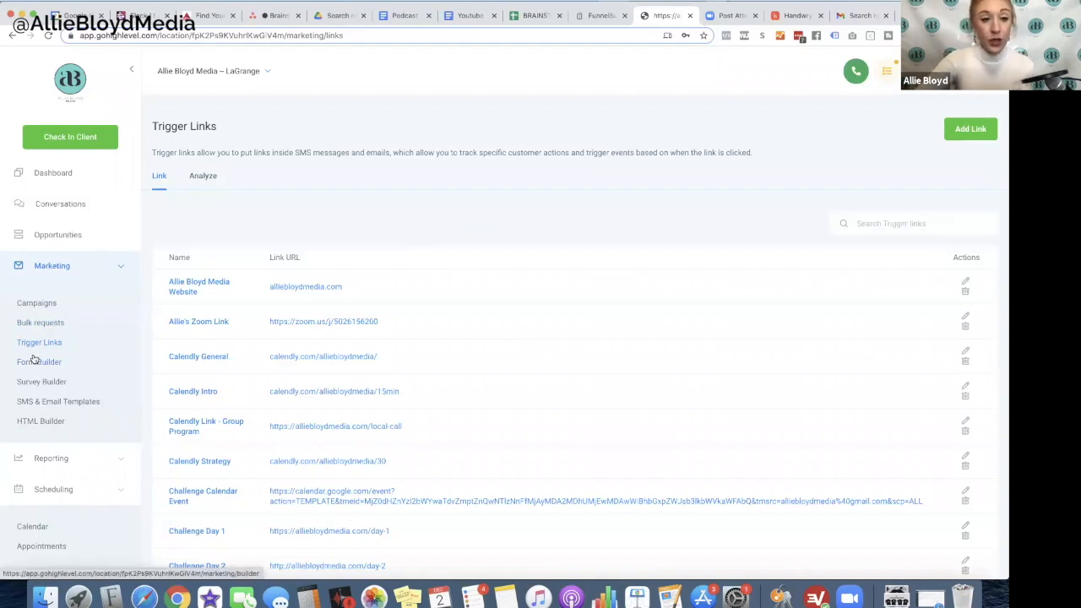
left_click(39, 361)
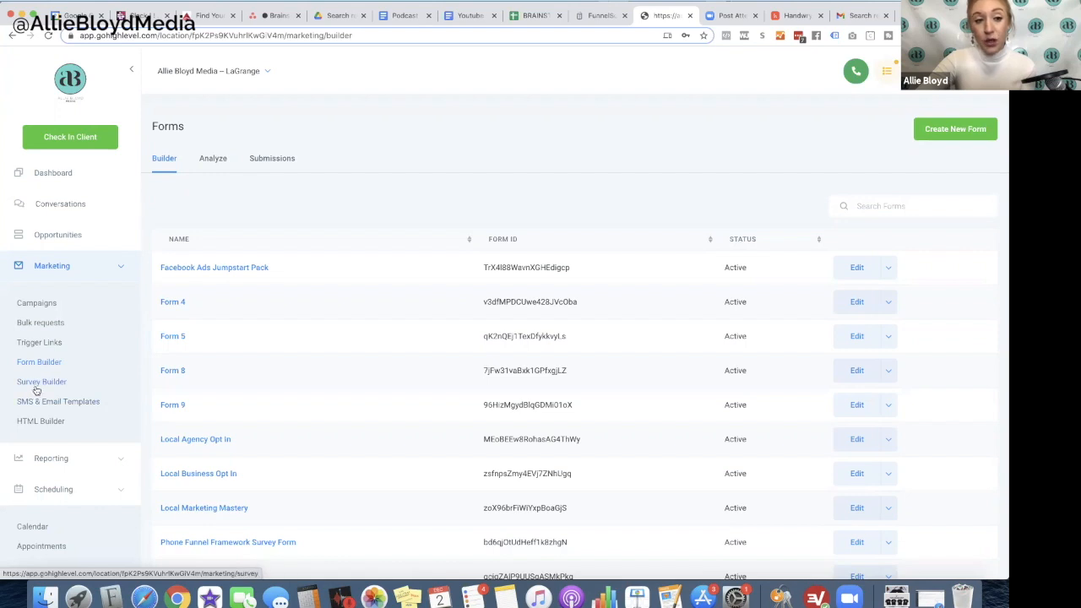
left_click(41, 381)
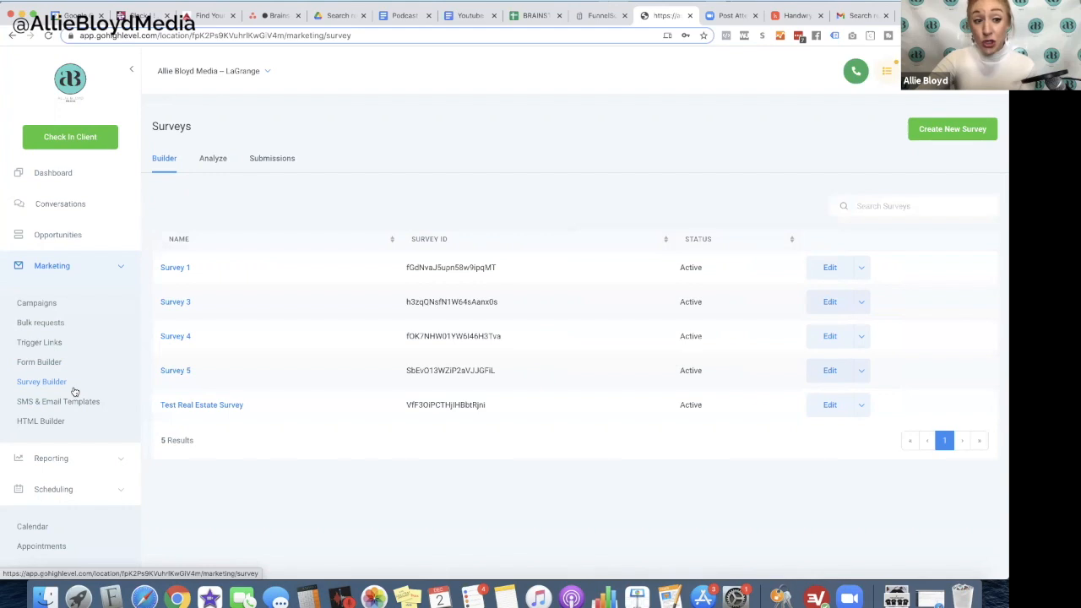
View the SMS & Email message templates, then the HTML Builder email templates
left_click(58, 401)
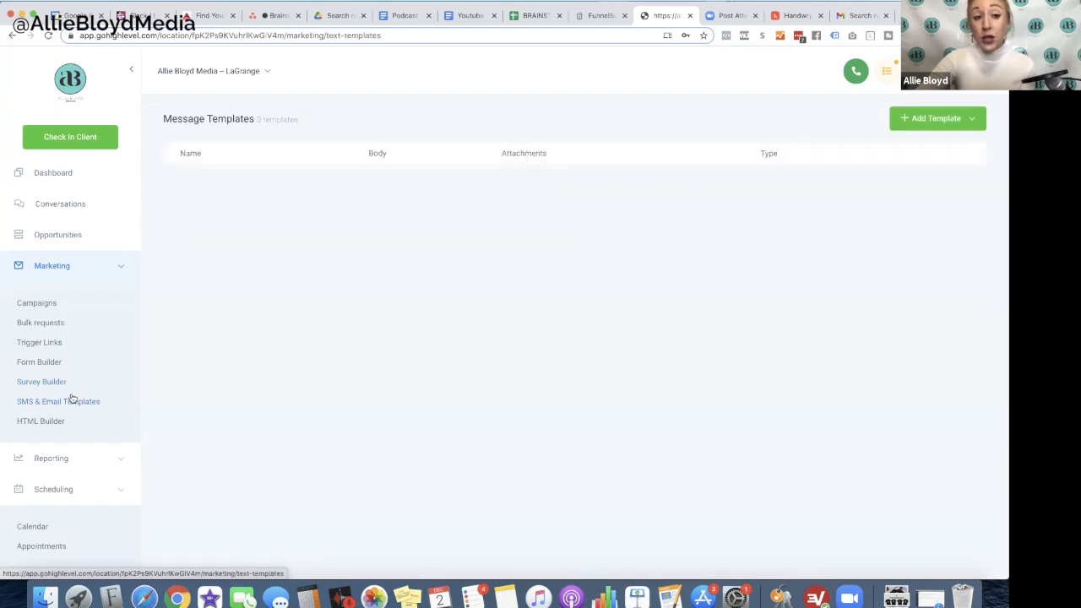
left_click(58, 401)
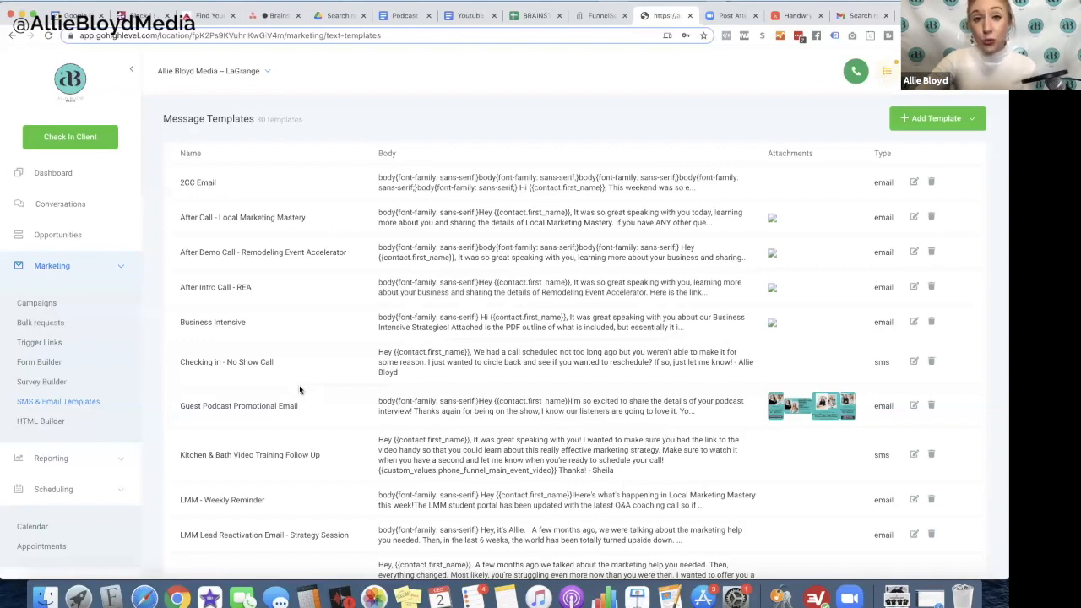
mouse_move(120, 420)
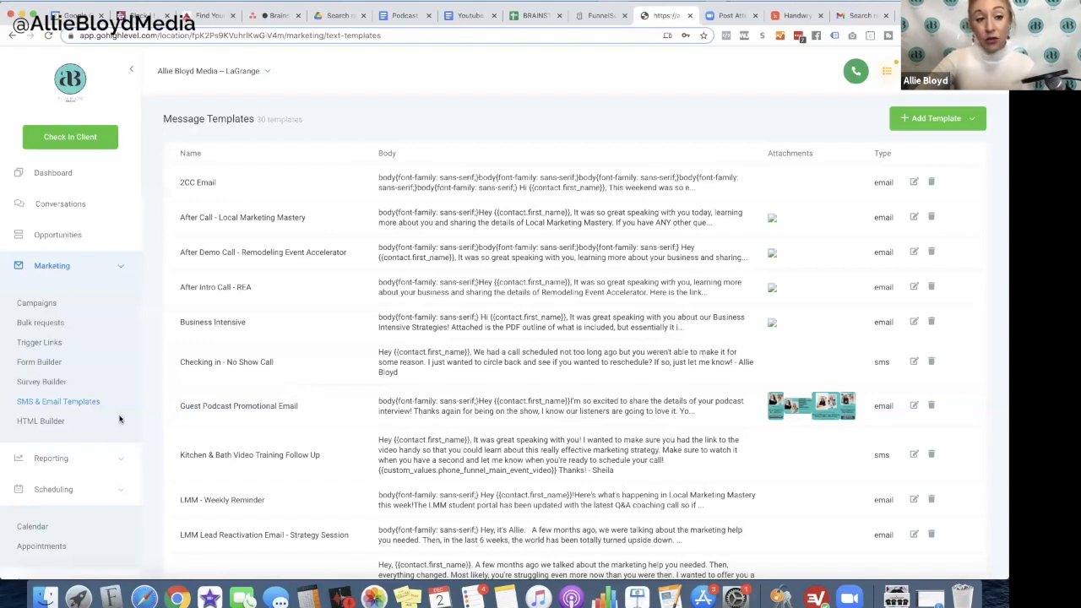
left_click(40, 421)
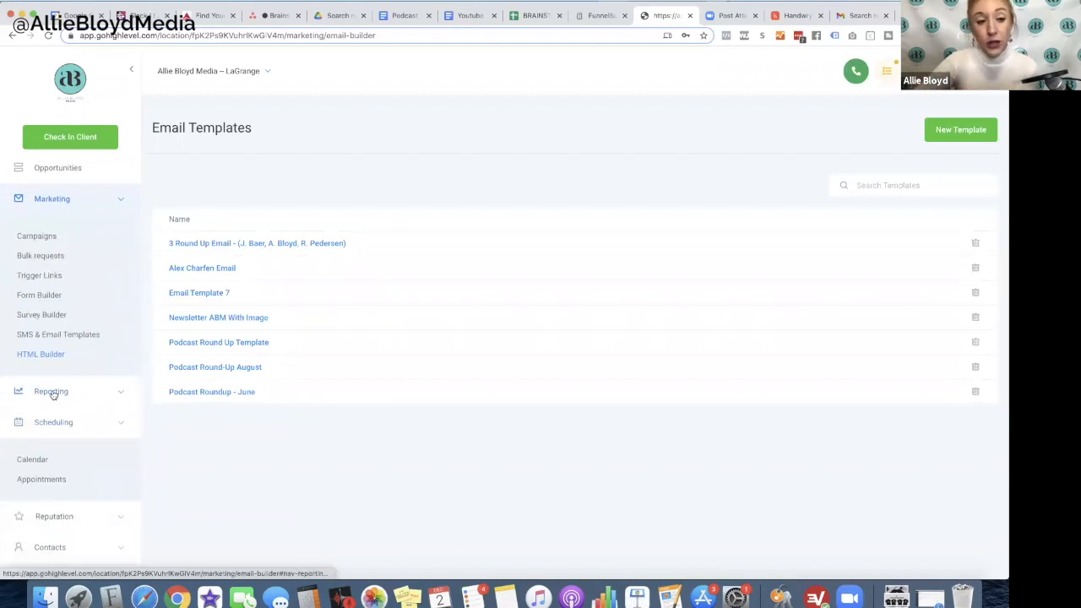
Filter the Call Stats report to October 1 through November 30, 2020
left_click(51, 391)
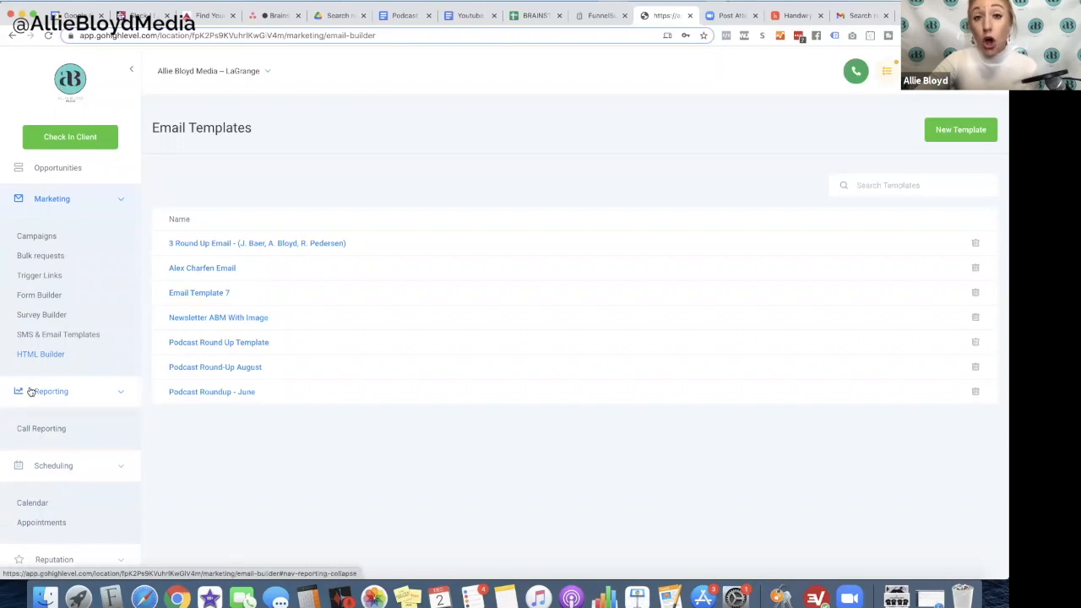
left_click(41, 428)
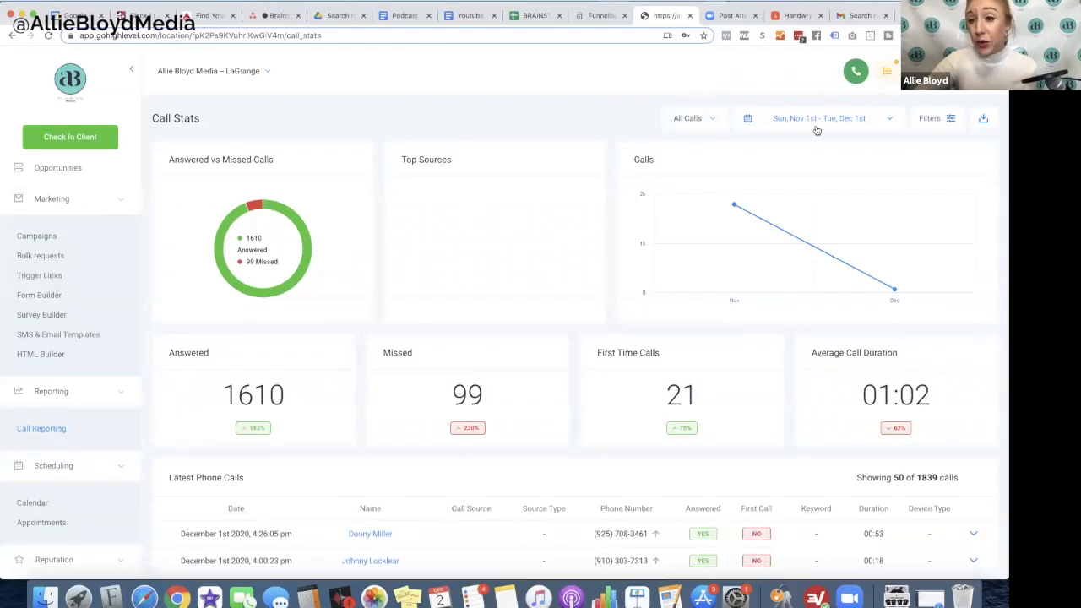
left_click(820, 118)
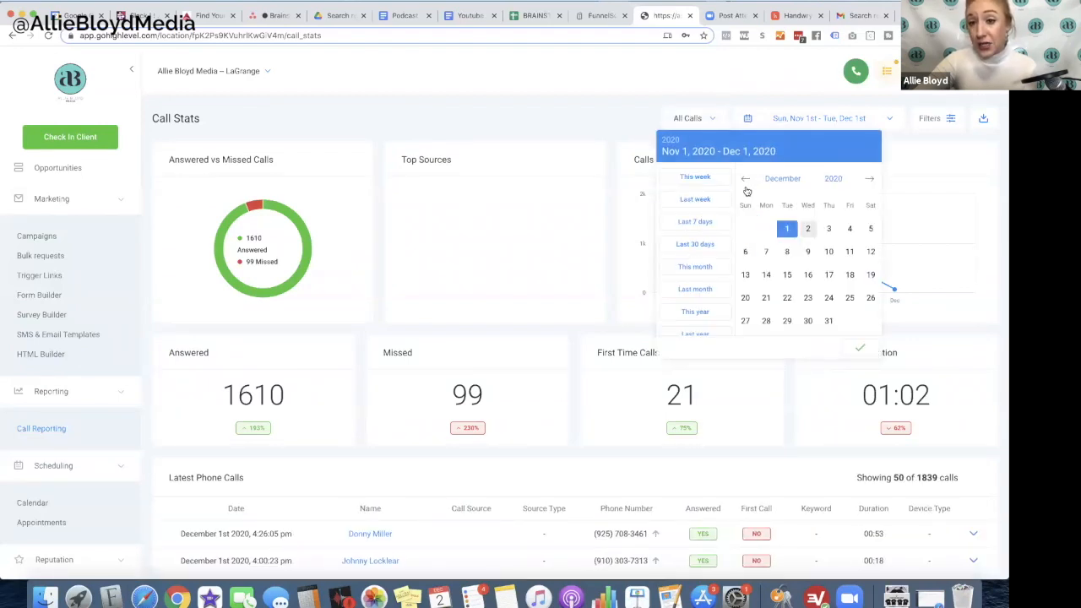
left_click(745, 178)
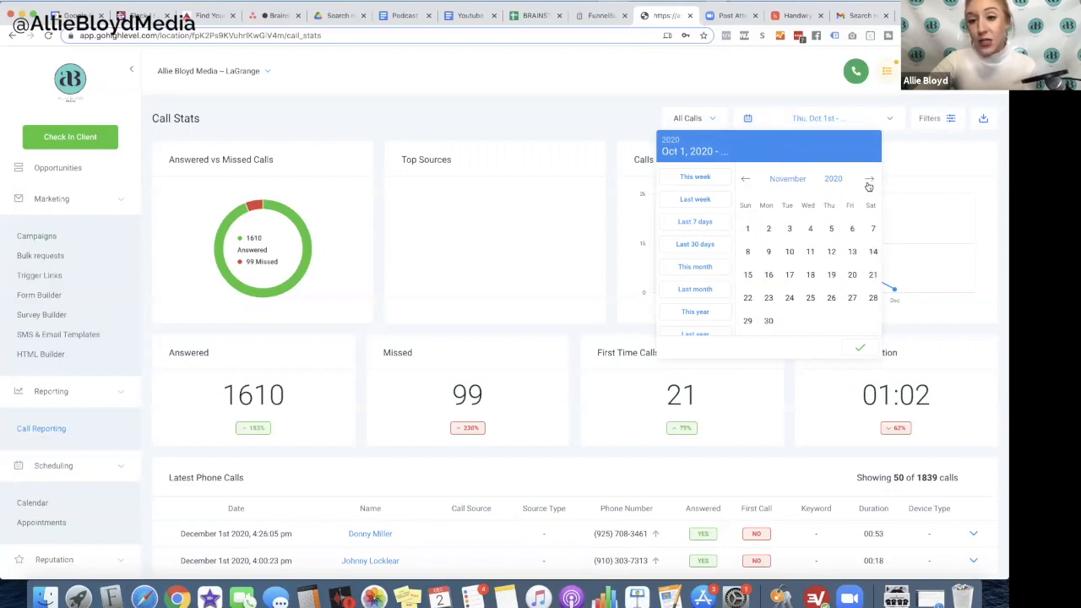
left_click(768, 321)
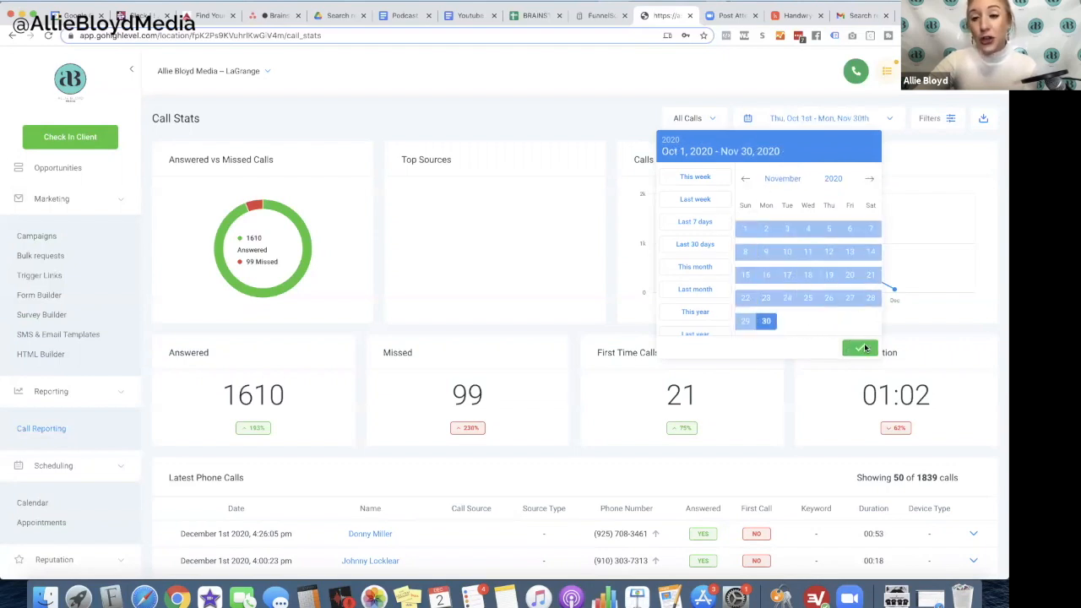
left_click(860, 349)
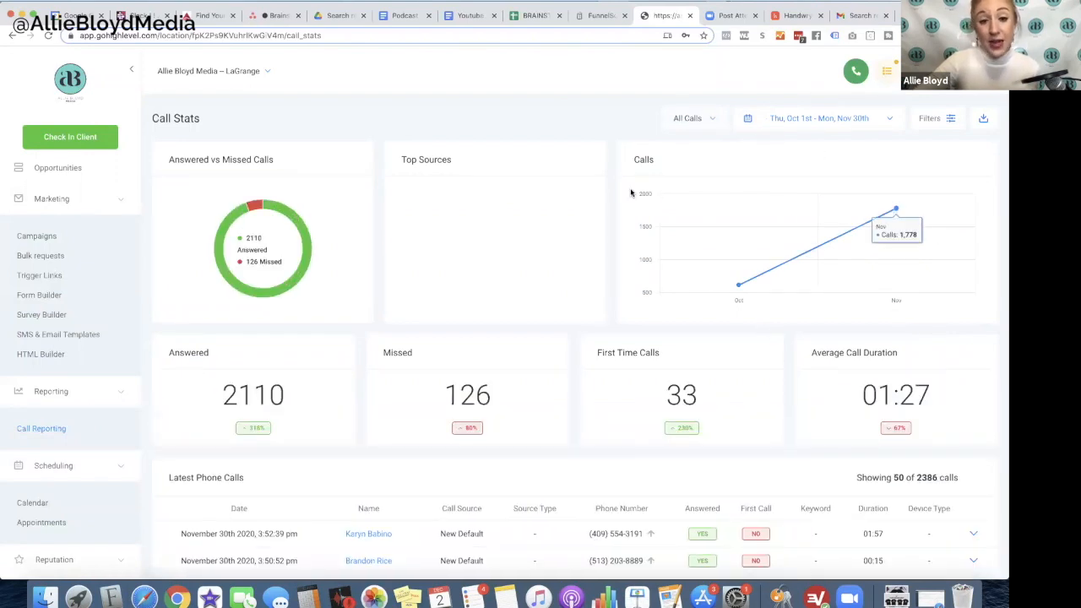
mouse_move(433, 400)
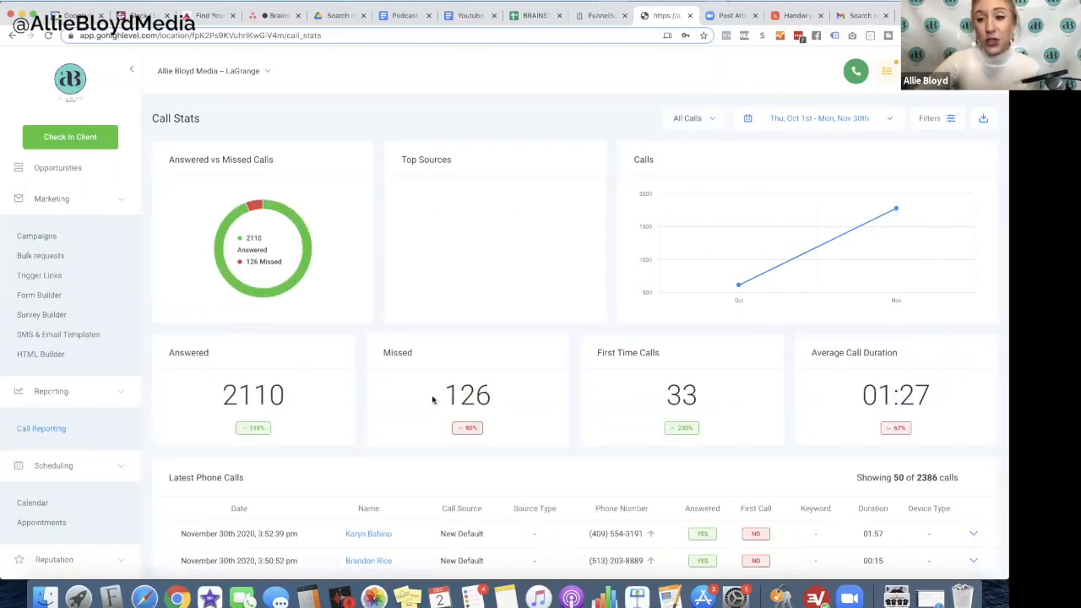
Expand the latest call row to show its recording
scroll("down", 3)
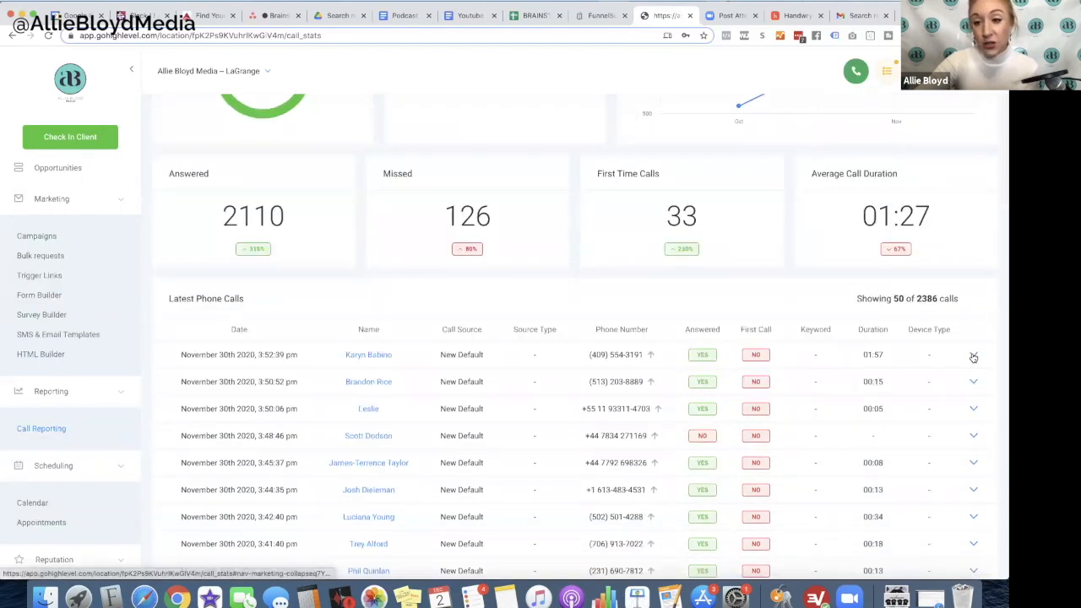
left_click(973, 354)
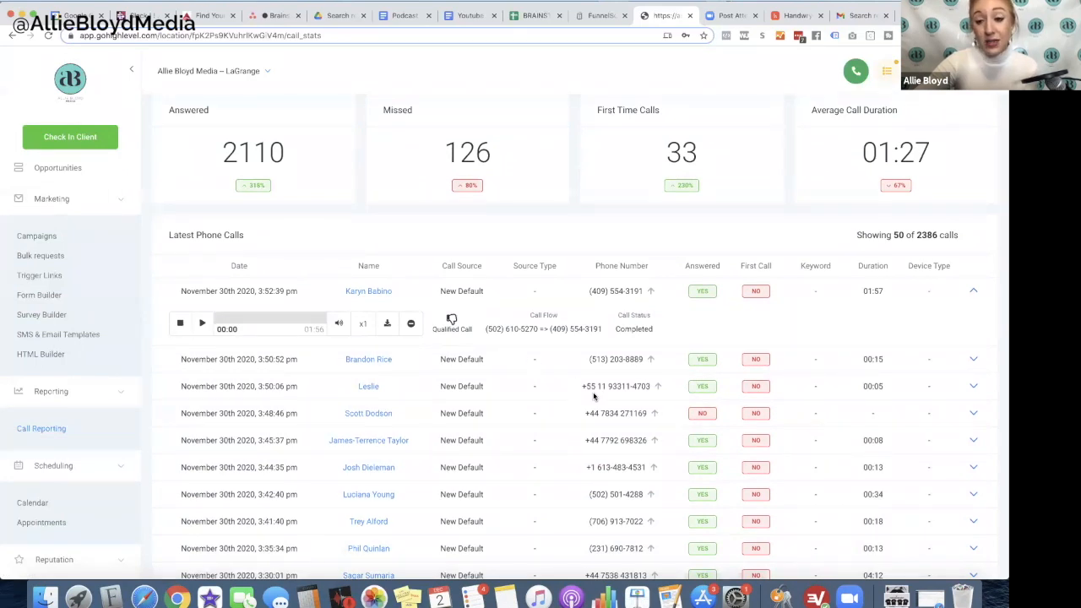
scroll("down", 3)
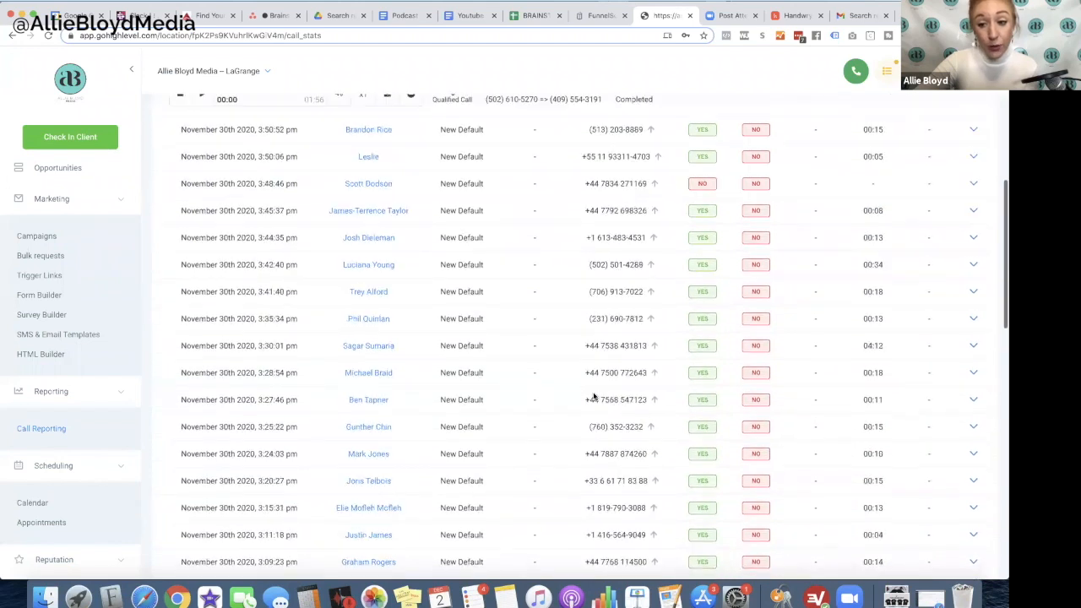
scroll("down", 3)
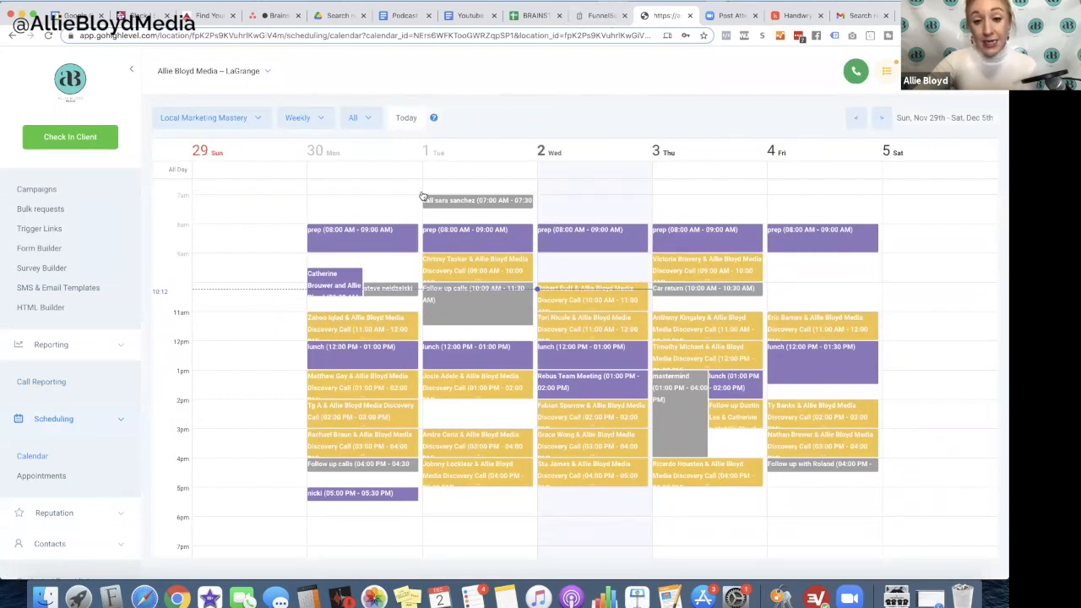
mouse_move(441, 393)
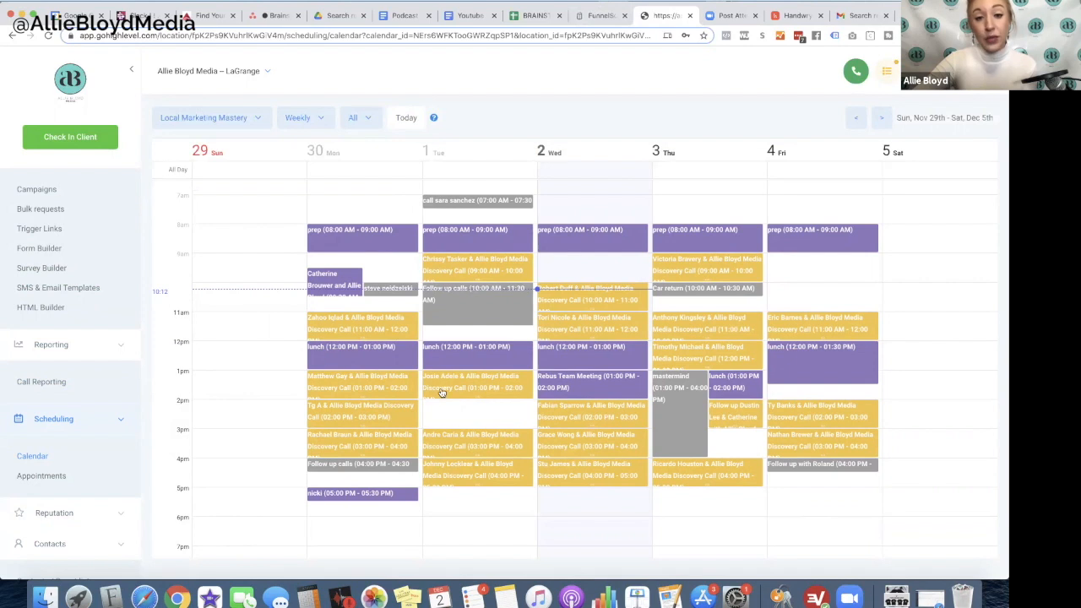
mouse_move(570, 283)
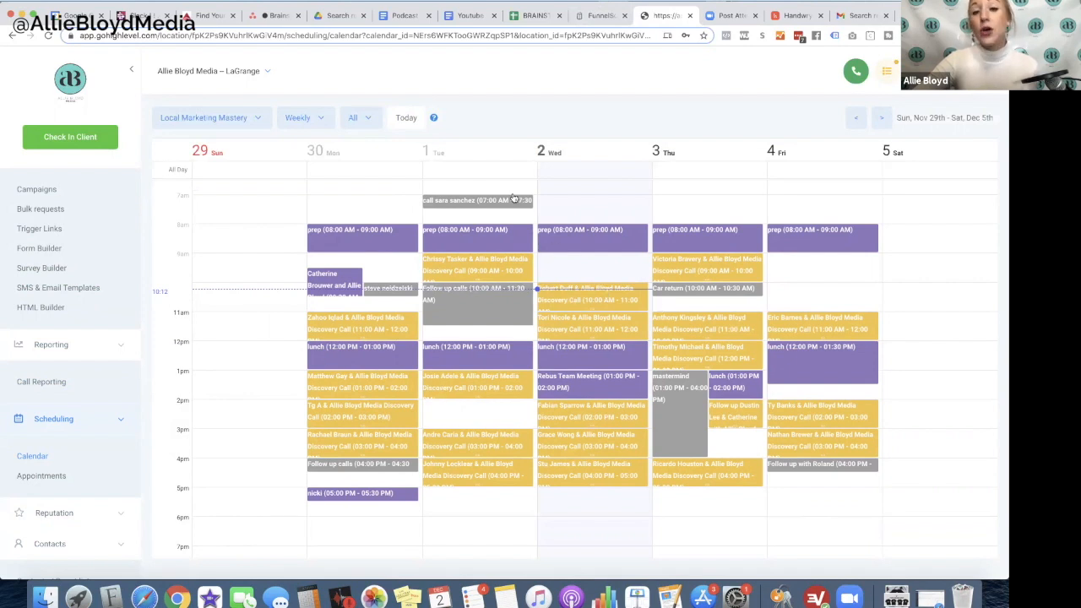
mouse_move(535, 123)
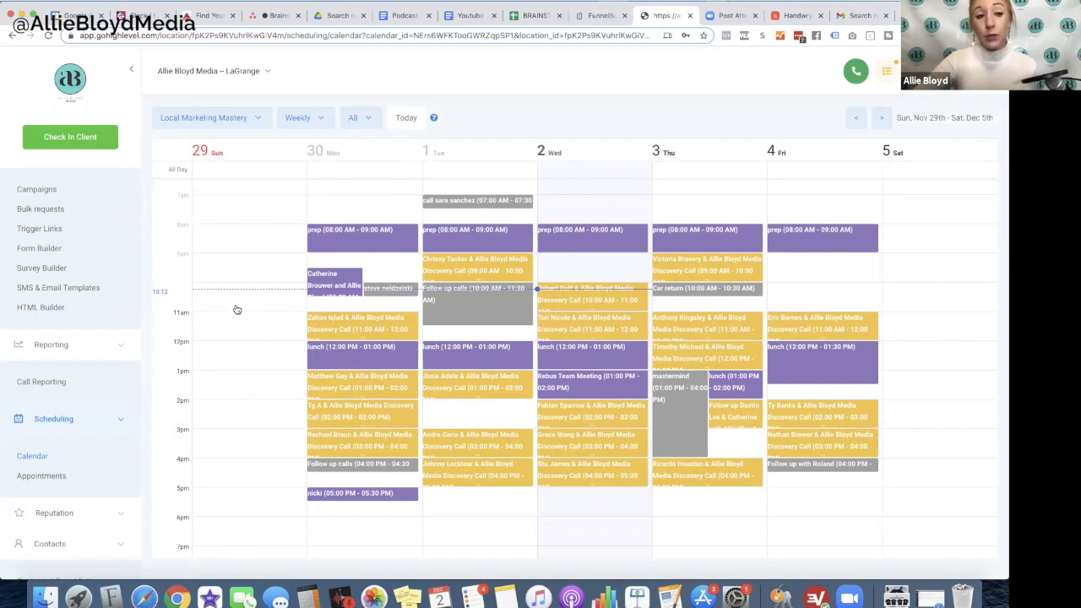
mouse_move(66, 386)
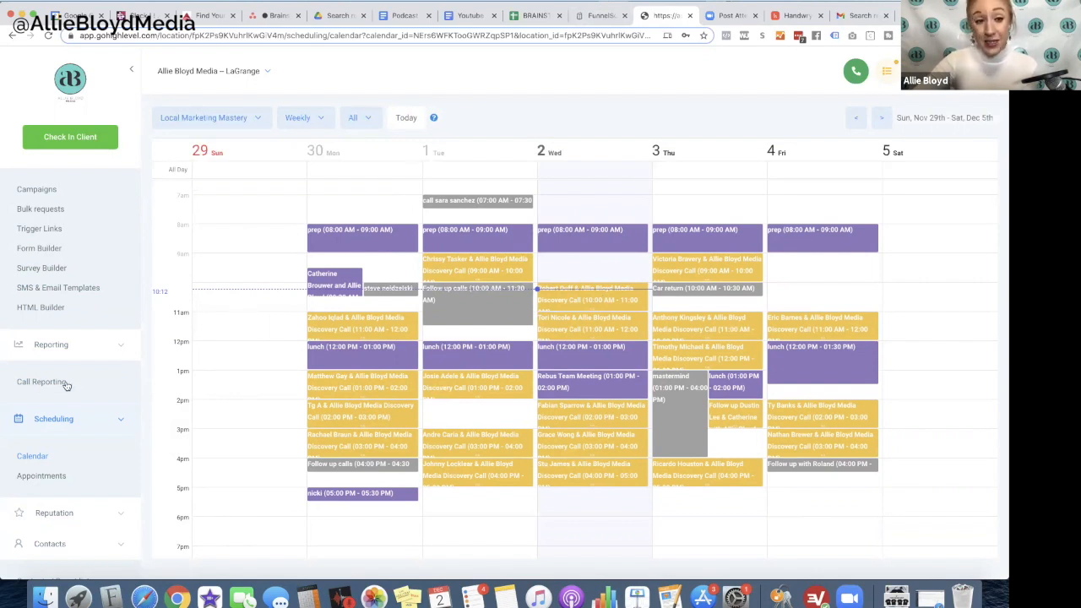
Open the Appointments list of confirmed Local Marketing Mastery bookings
left_click(41, 475)
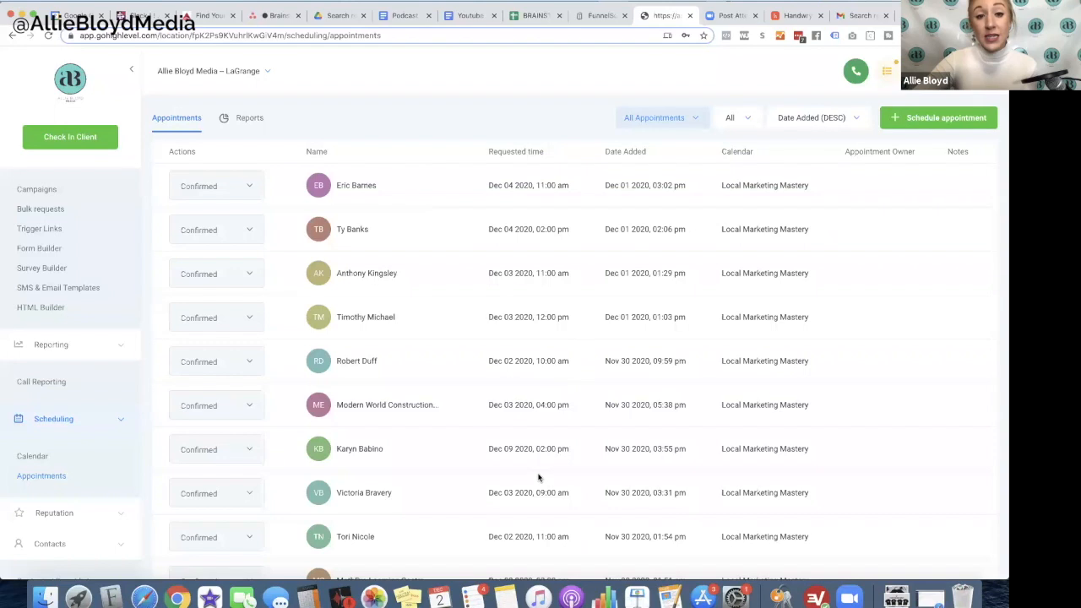
Scroll through the appointments list toward the sort and Actions controls
scroll("down", 3)
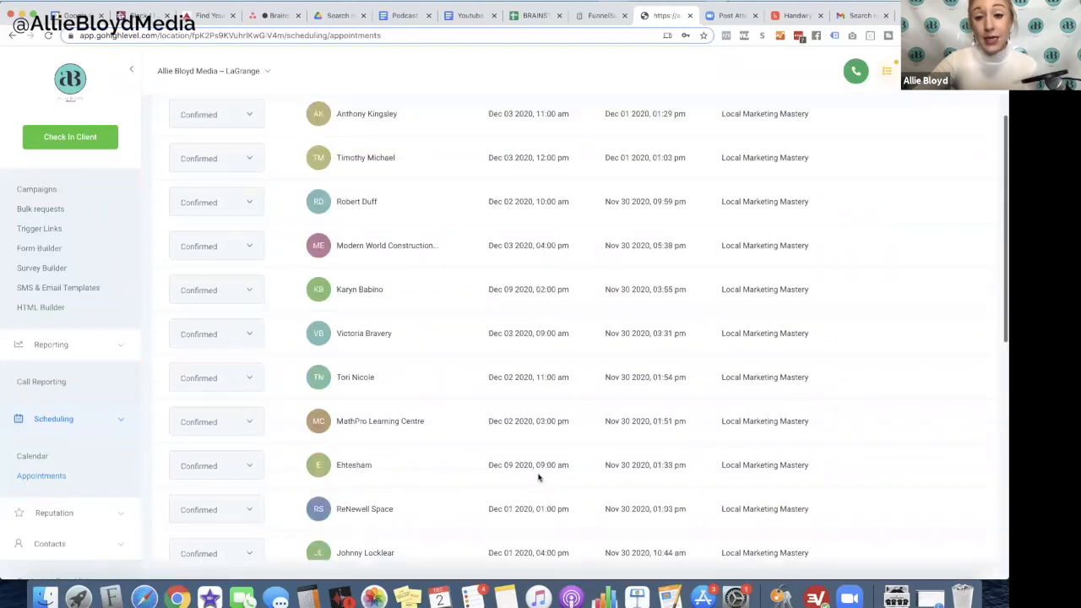
scroll("down", 3)
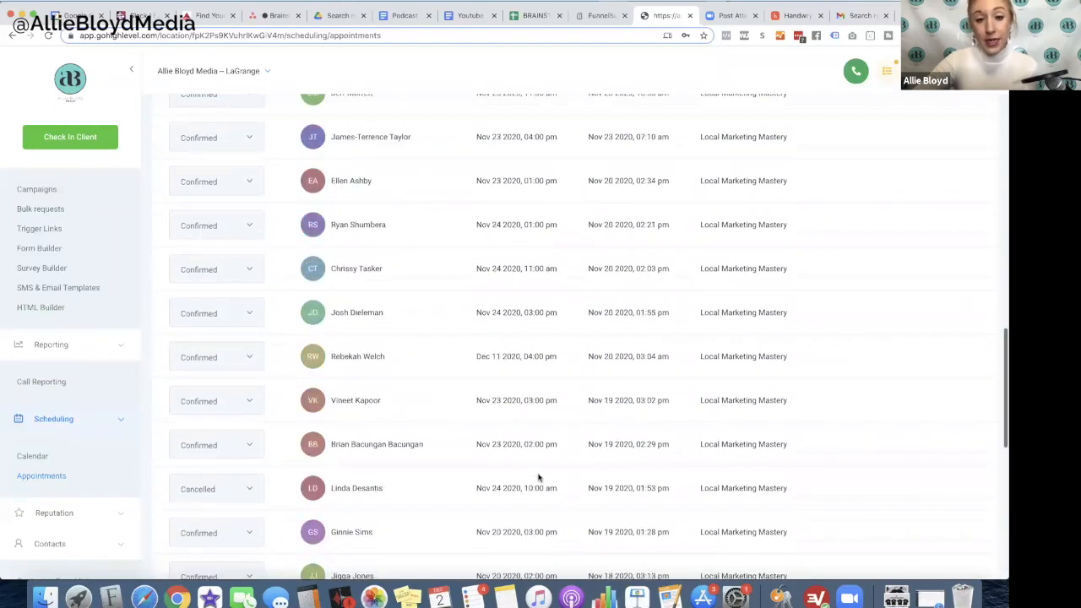
scroll("down", 3)
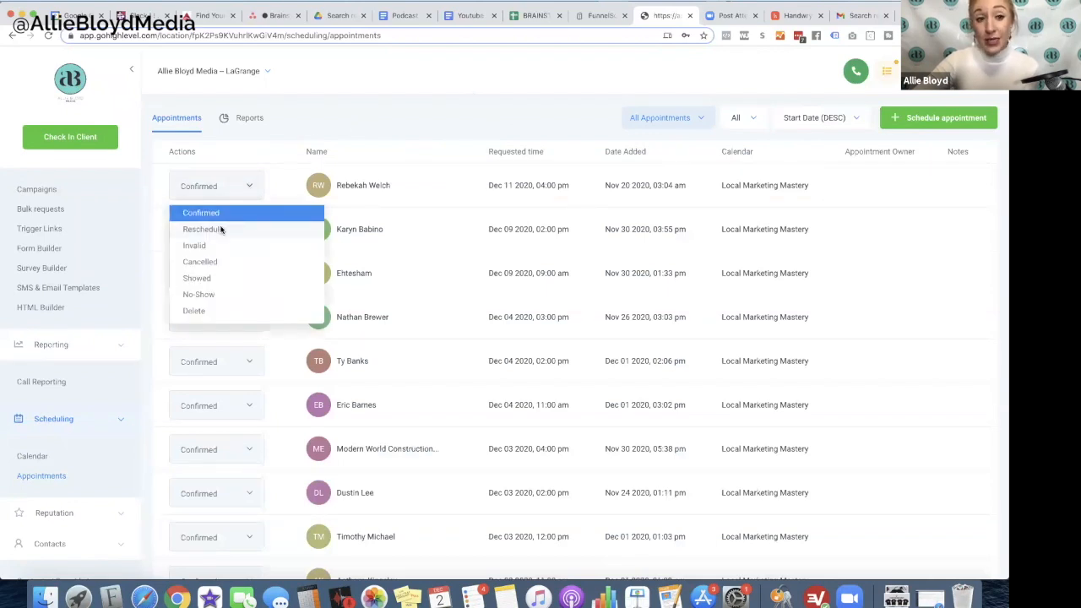
left_click(204, 229)
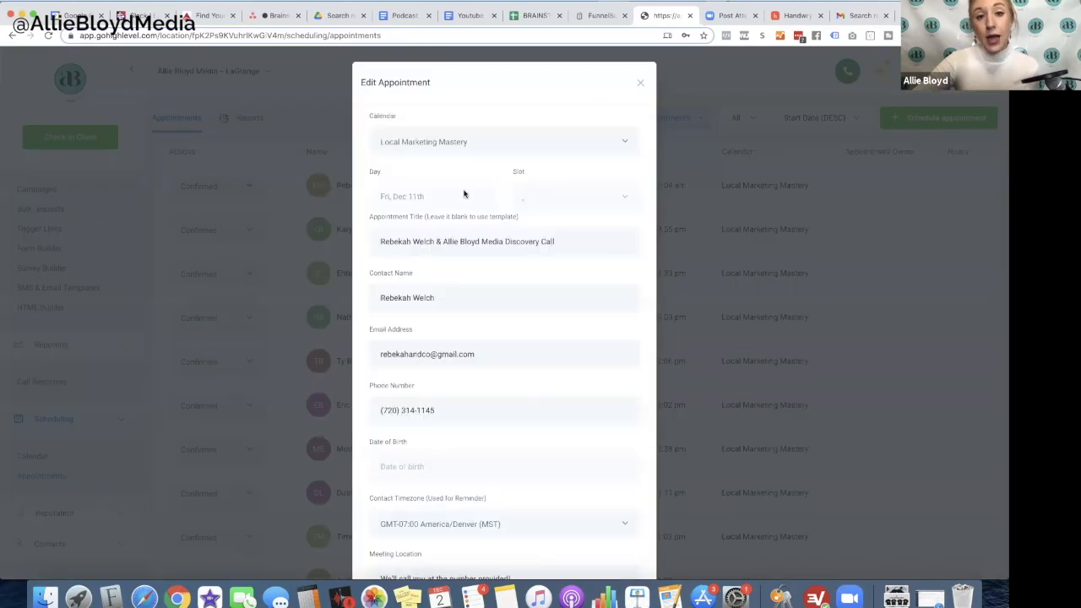
left_click(574, 197)
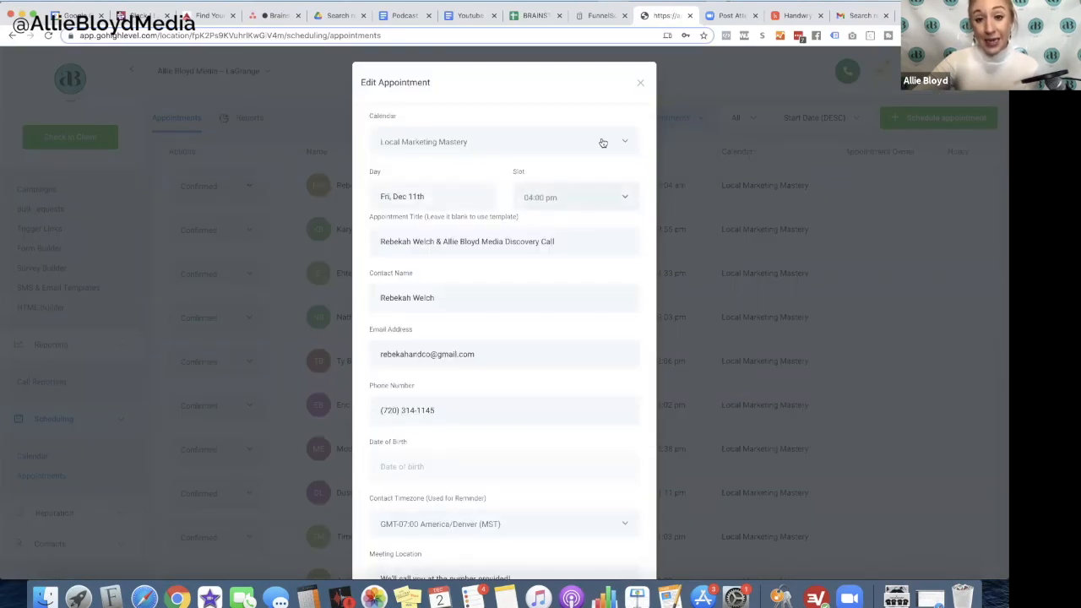
left_click(640, 83)
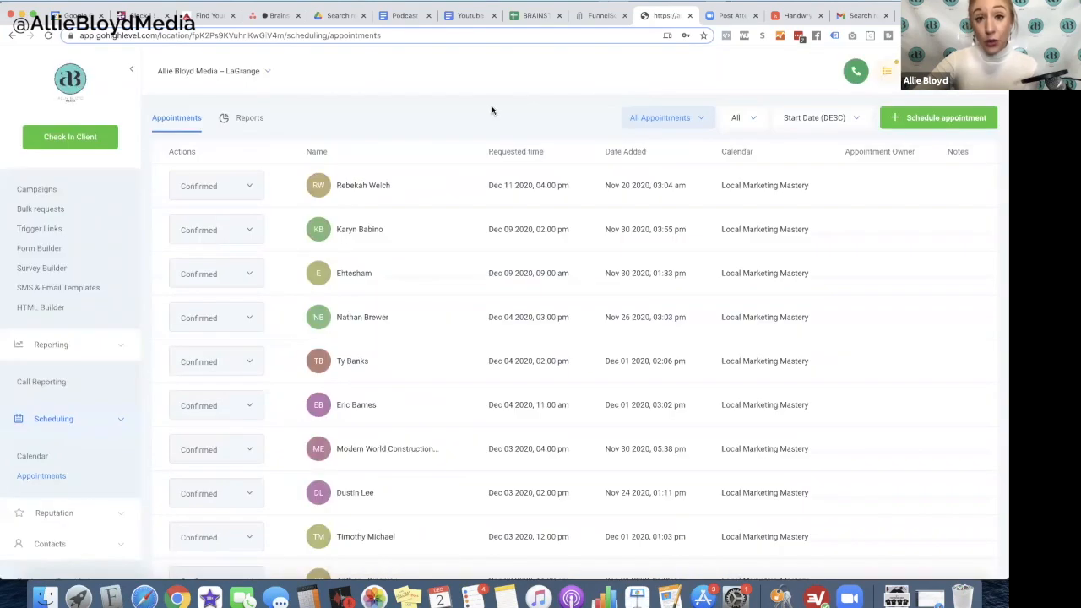
mouse_move(448, 117)
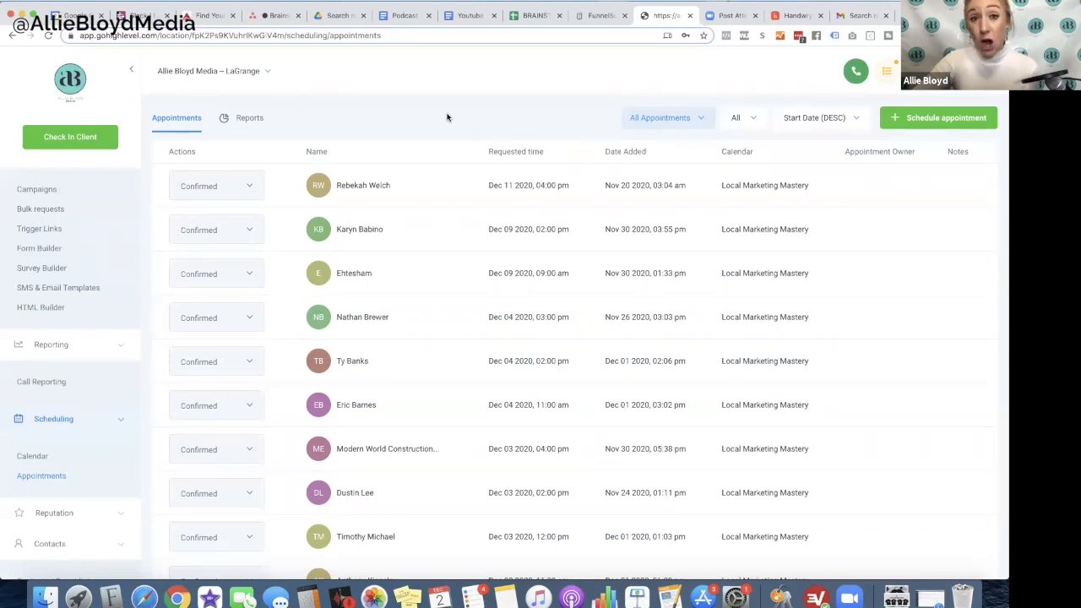
mouse_move(129, 344)
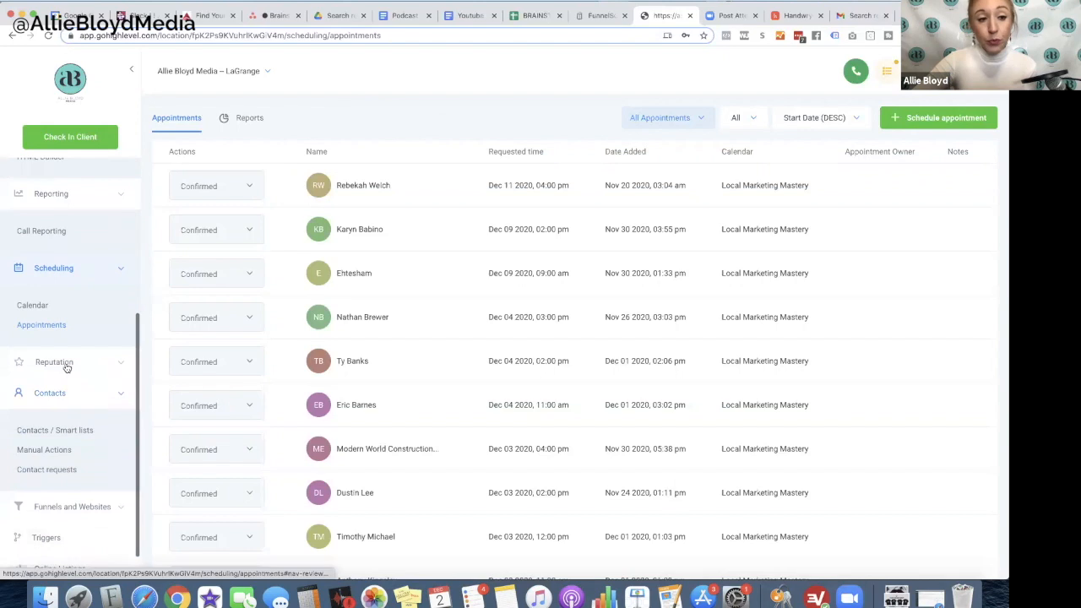
Open the Funnels list showing Local Marketing Mastery, Podcast Guest Request and Sales Page
left_click(54, 361)
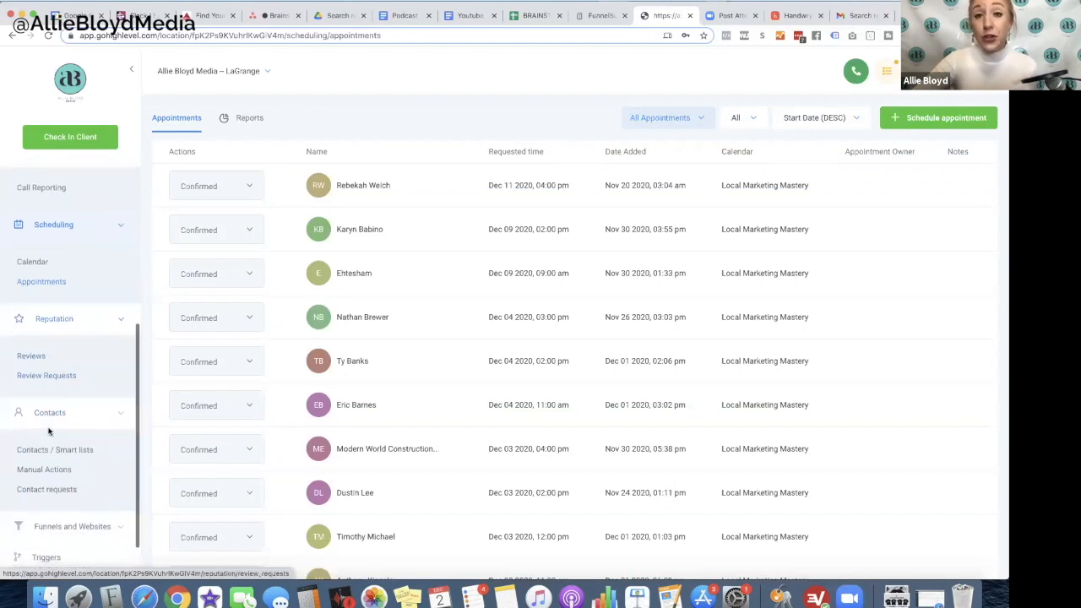
scroll("down", 3)
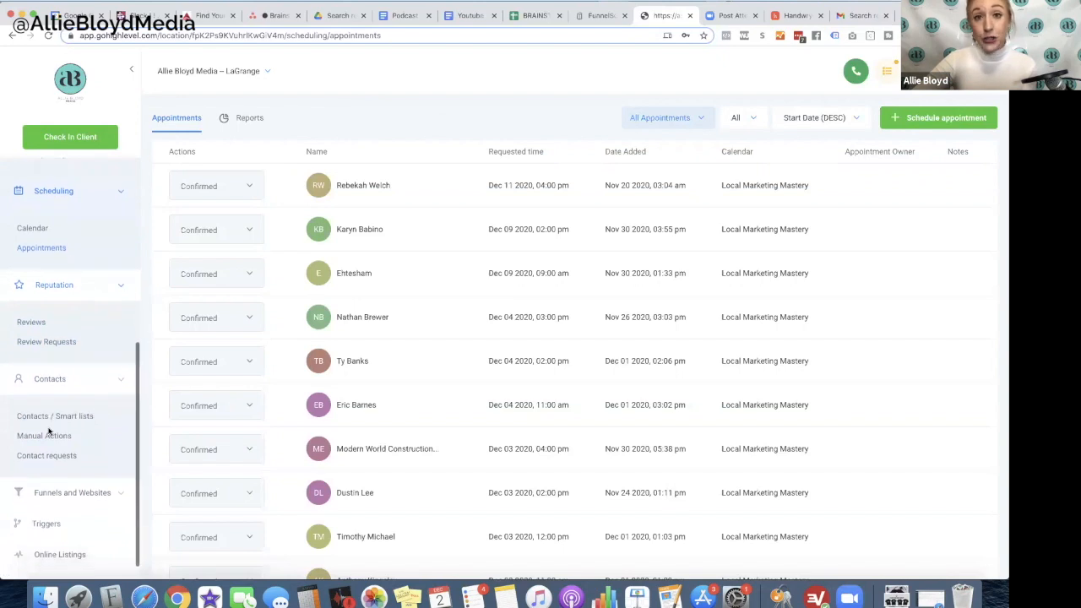
mouse_move(43, 435)
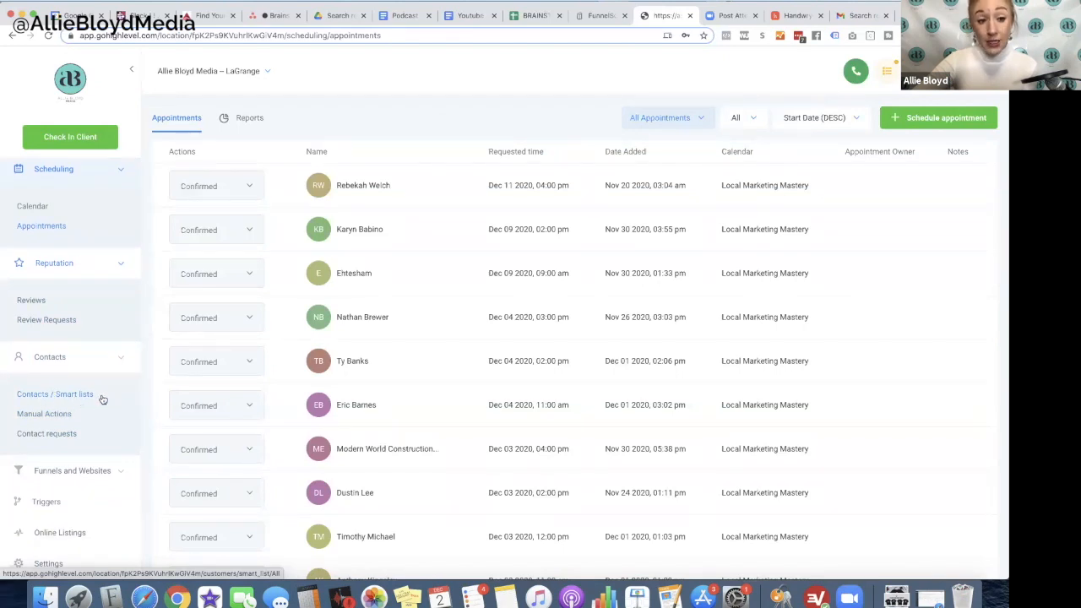
mouse_move(81, 397)
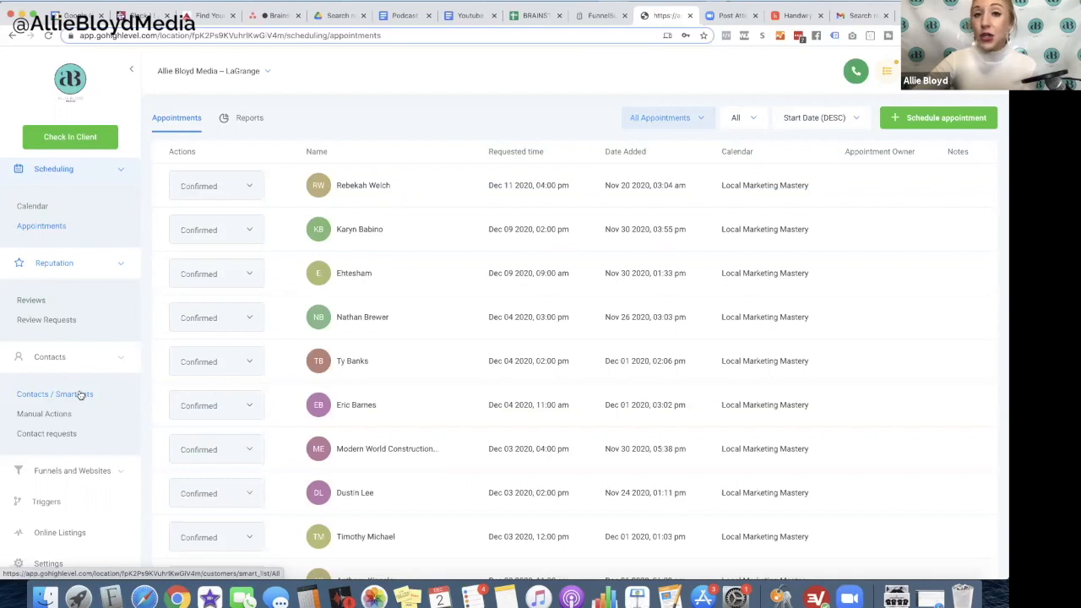
mouse_move(80, 396)
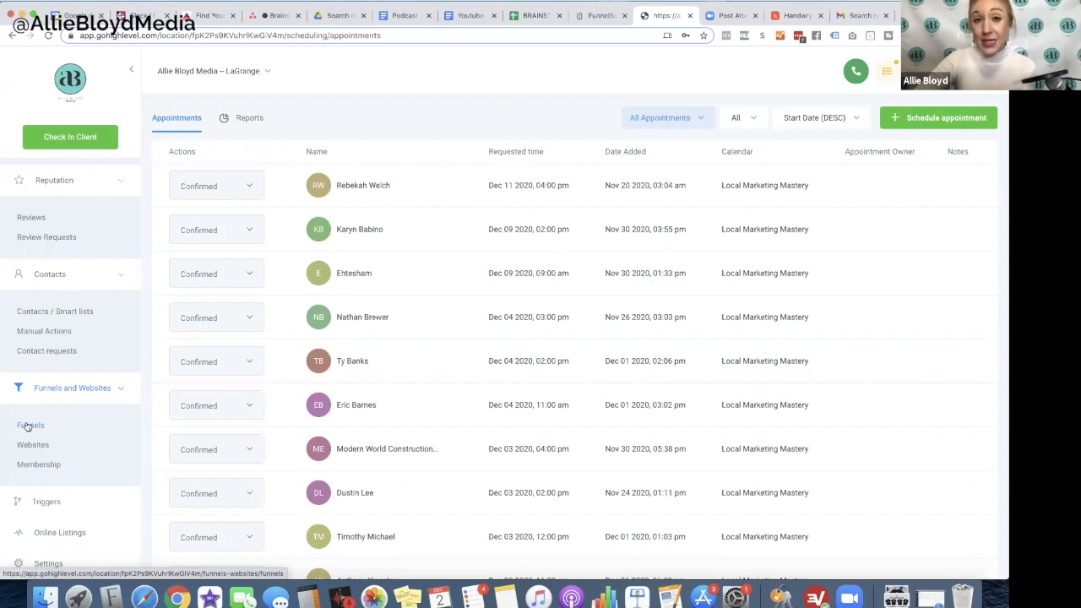
left_click(30, 425)
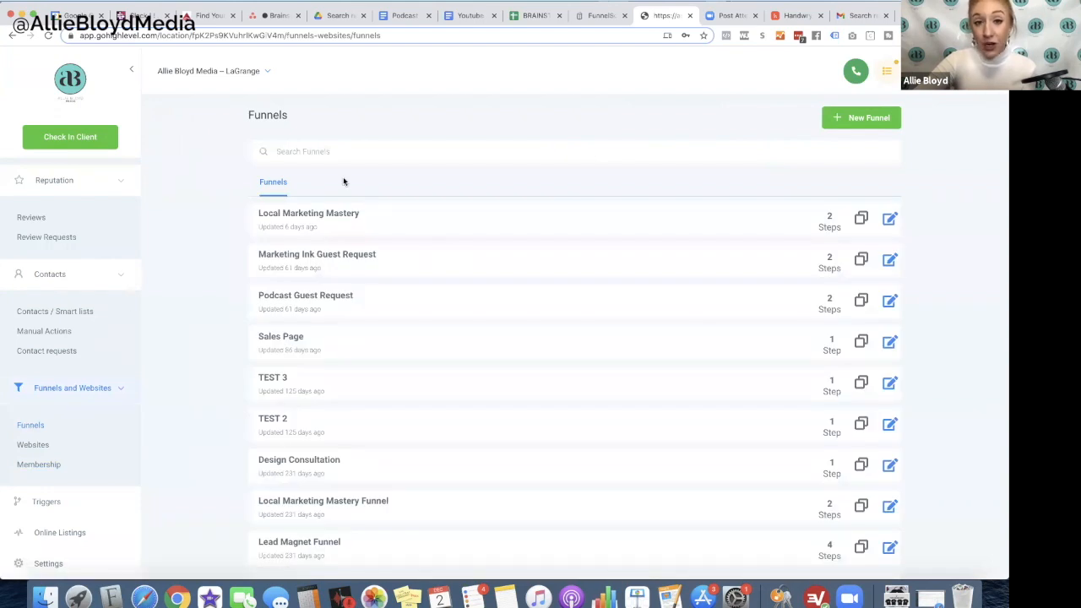
View the Local Marketing Mastery funnel's steps, then bring up the Triggers list
left_click(309, 213)
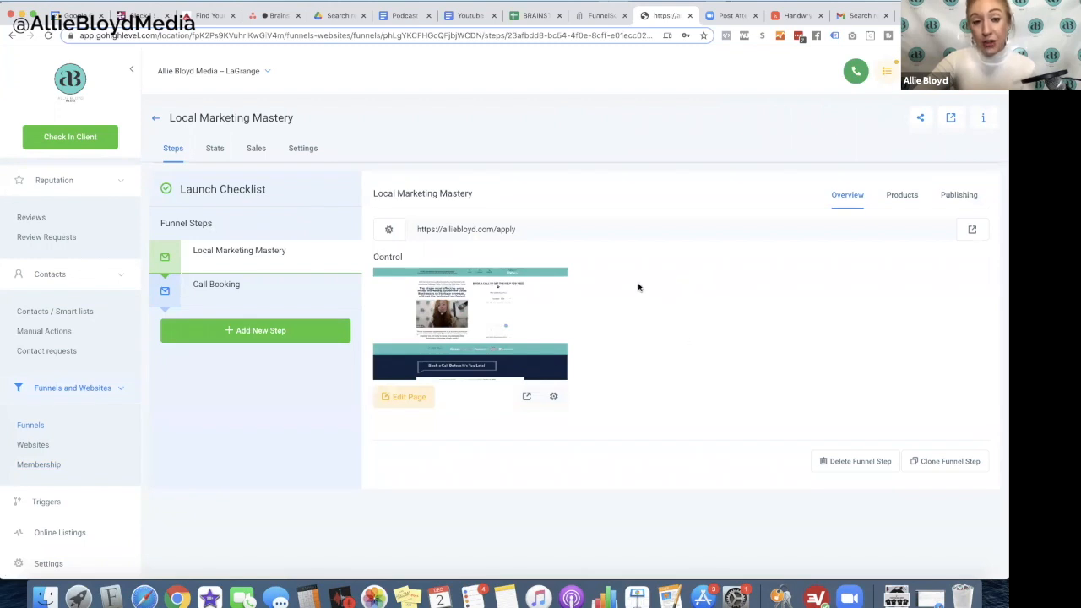
mouse_move(590, 273)
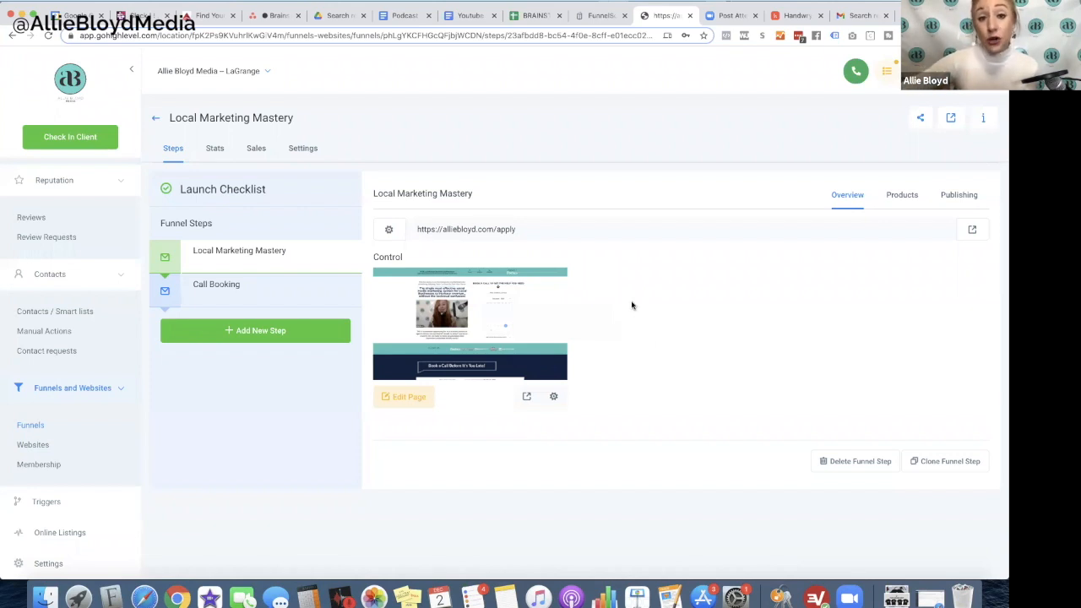
mouse_move(624, 144)
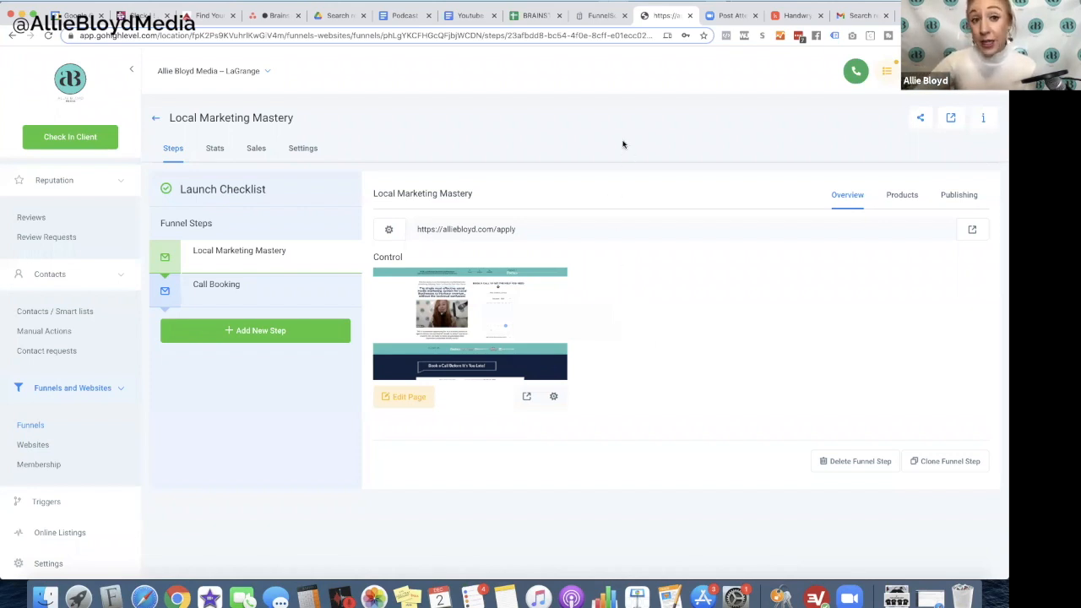
mouse_move(619, 138)
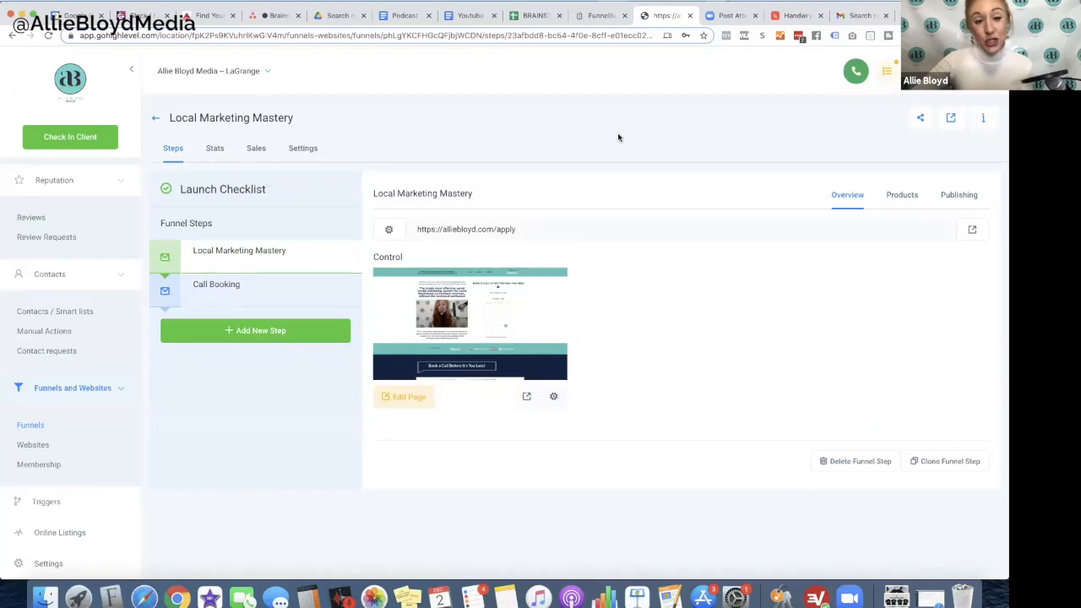
mouse_move(366, 255)
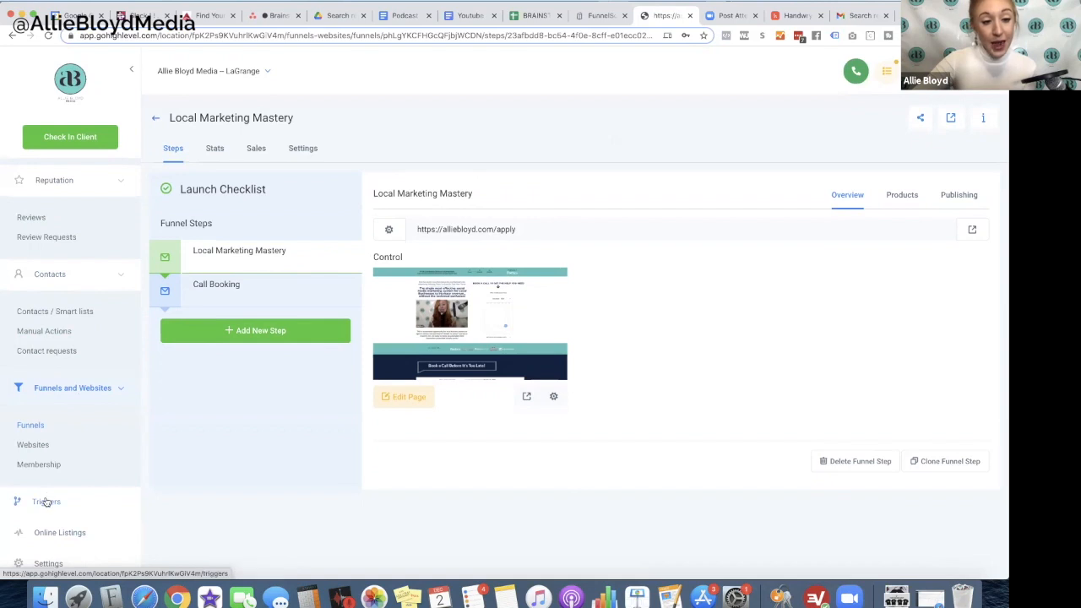
left_click(47, 501)
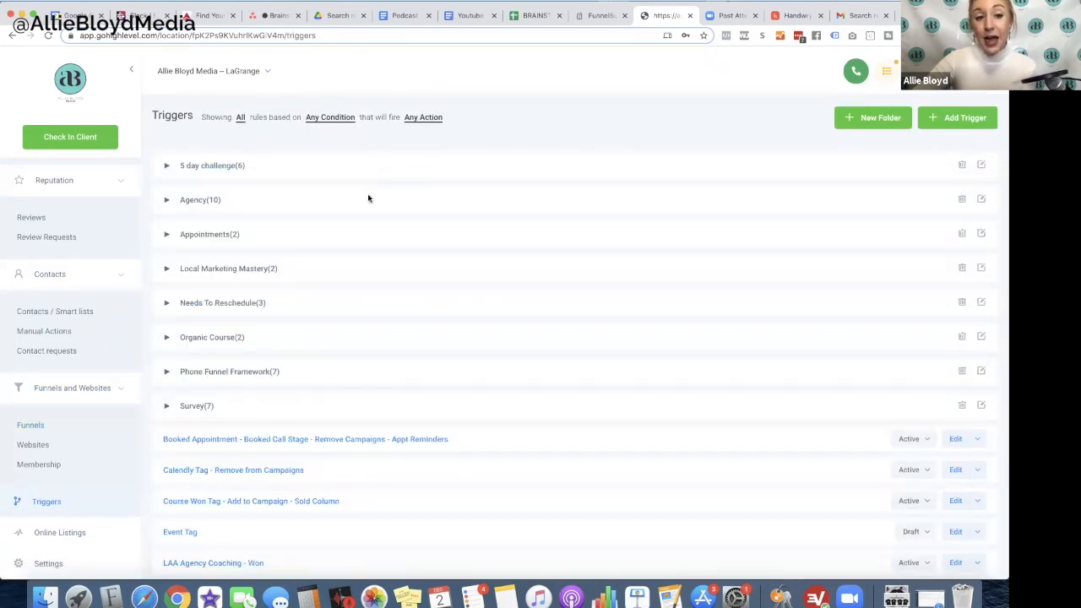
mouse_move(462, 138)
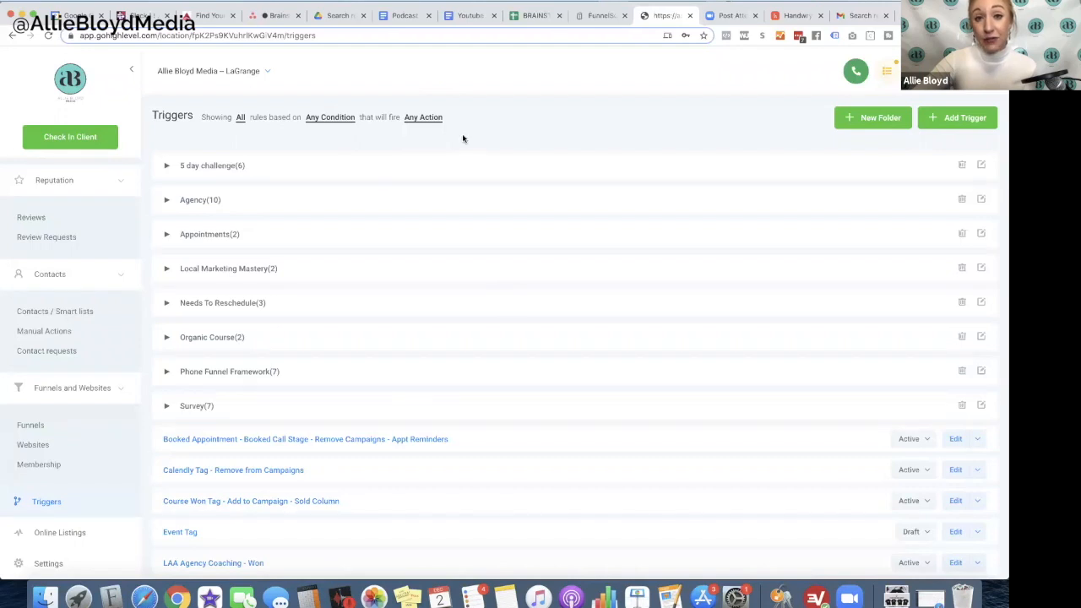
mouse_move(453, 138)
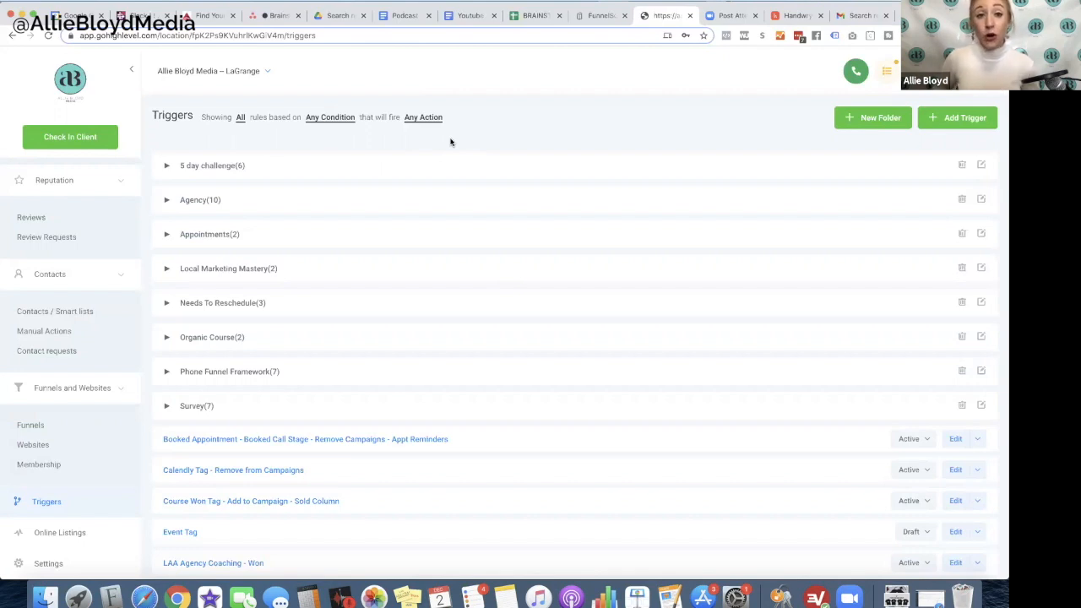
mouse_move(459, 135)
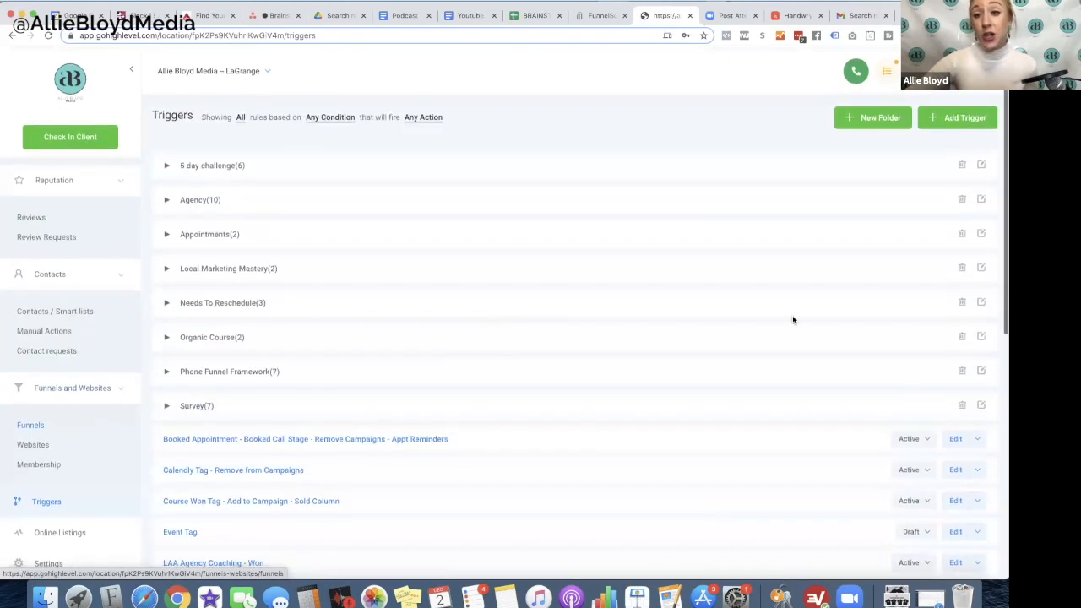
Create a new trigger named 'test'
left_click(957, 117)
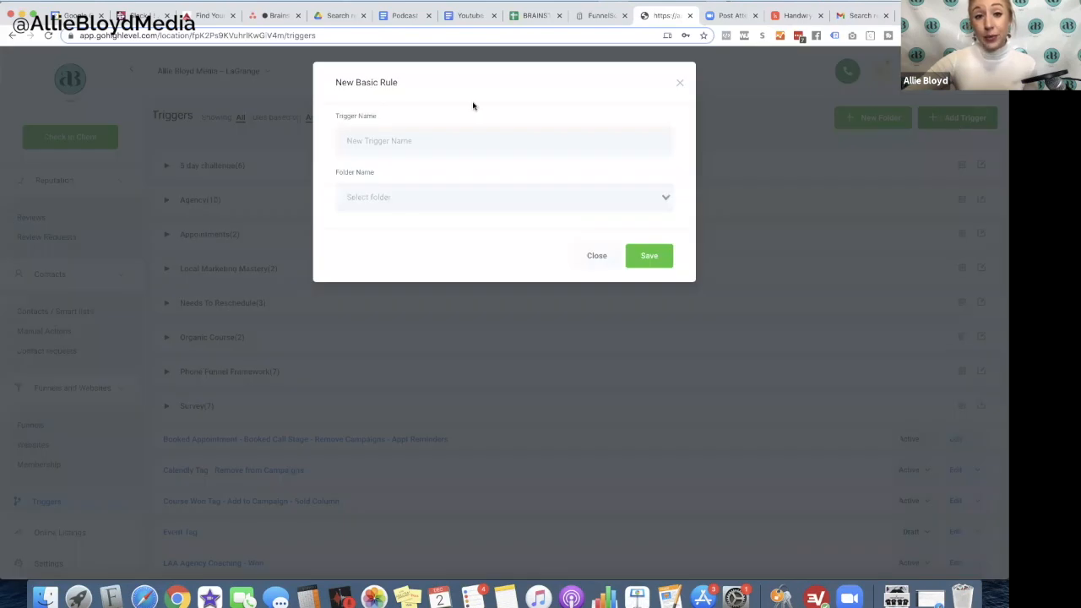
type("test")
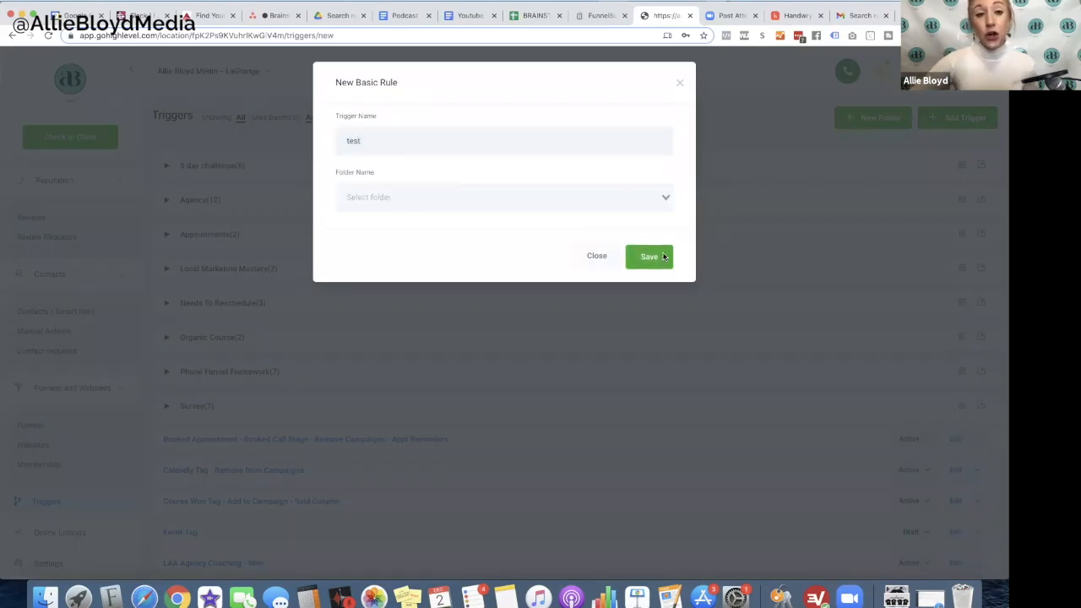
left_click(649, 256)
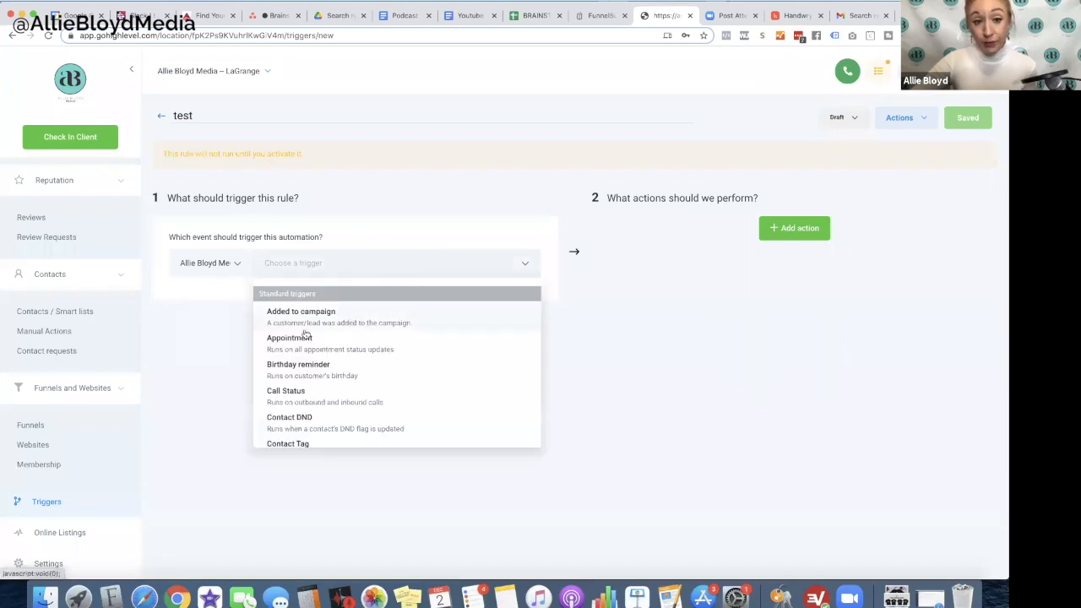
On Appointment events, add contacts to the D) Appointment Reminders campaign, then save
left_click(290, 338)
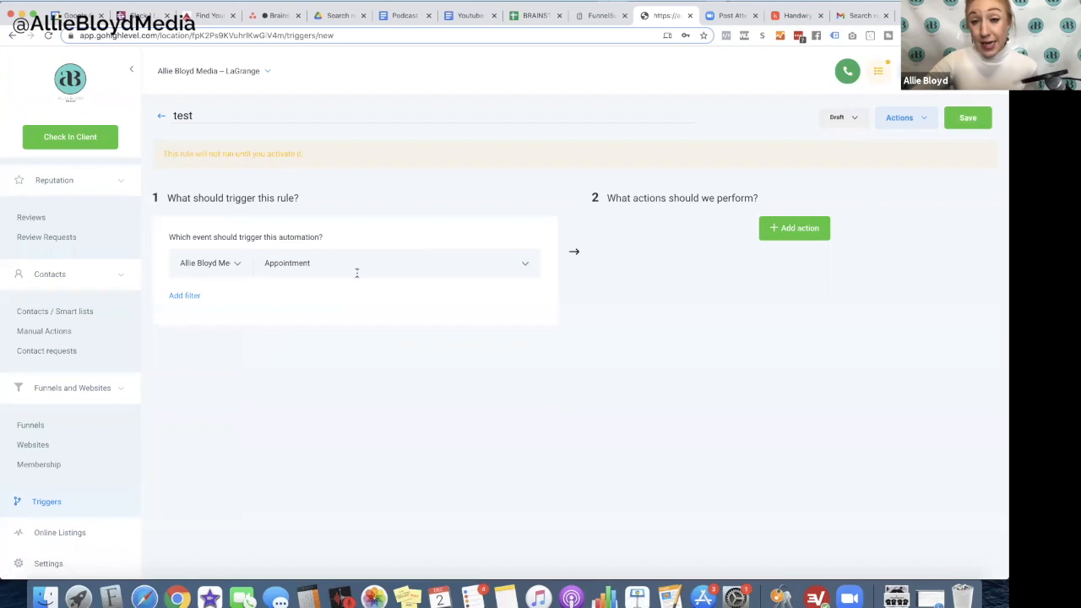
left_click(794, 227)
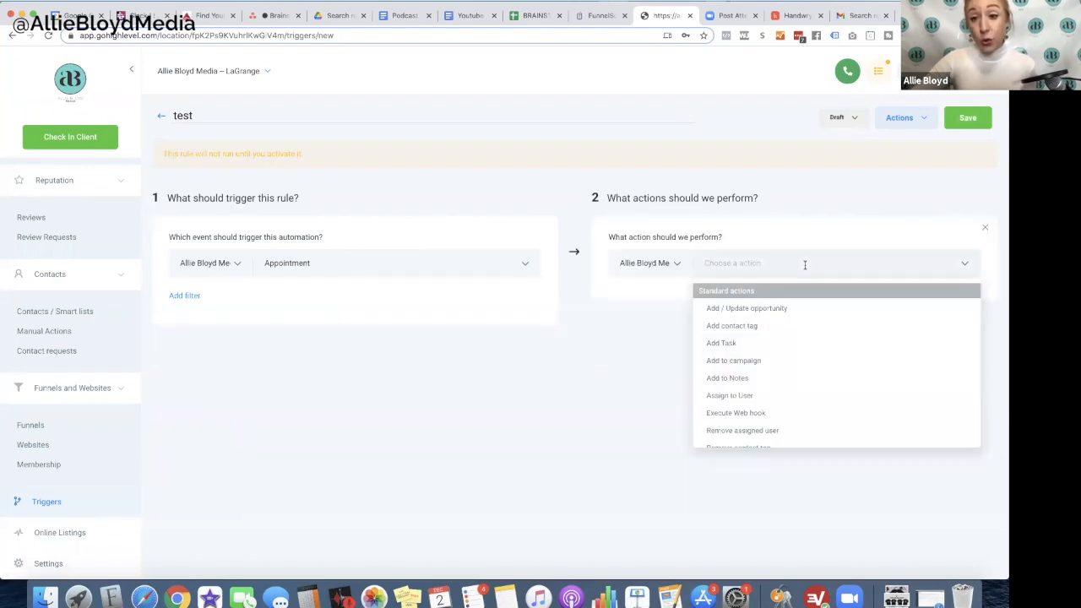
left_click(734, 361)
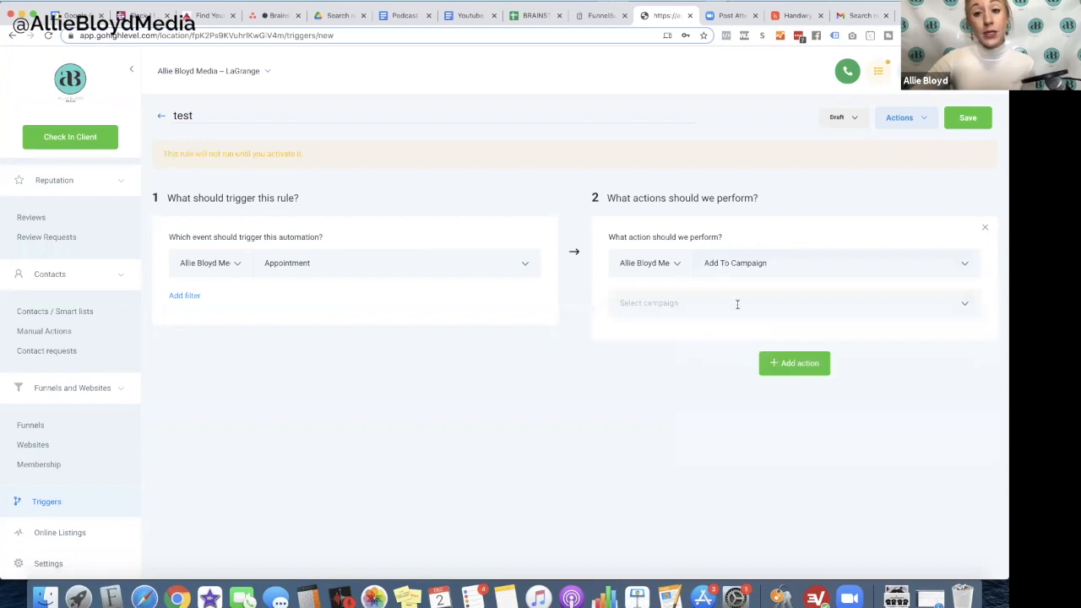
type("app")
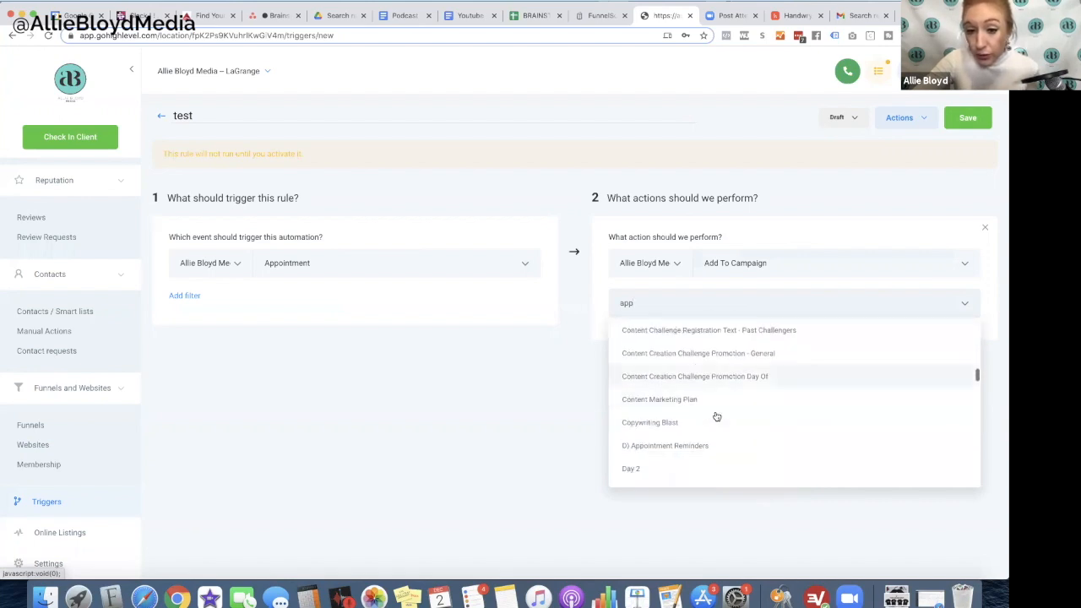
left_click(665, 445)
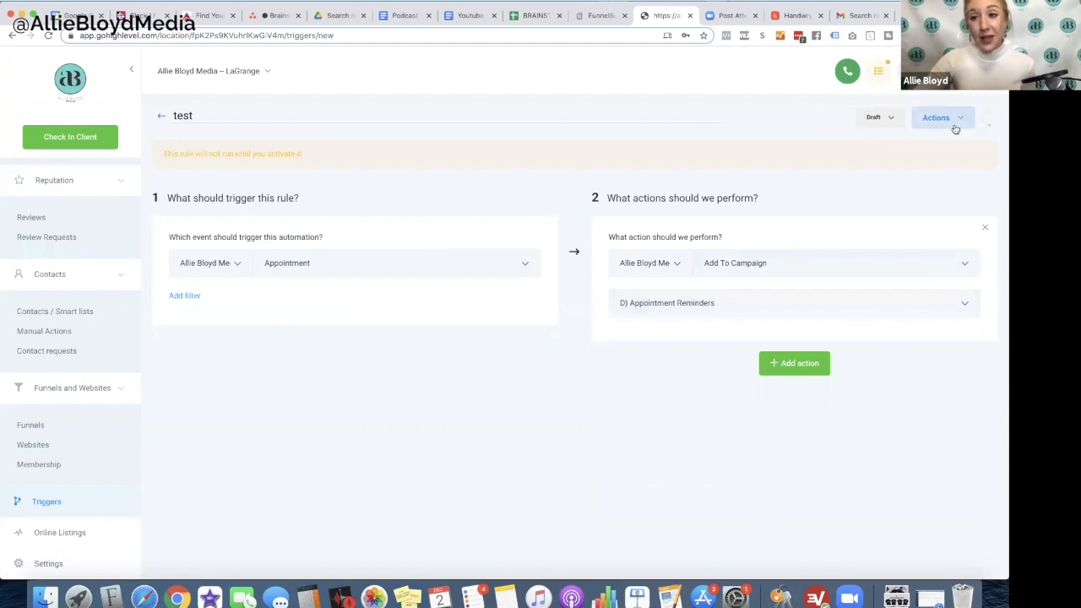
left_click(955, 128)
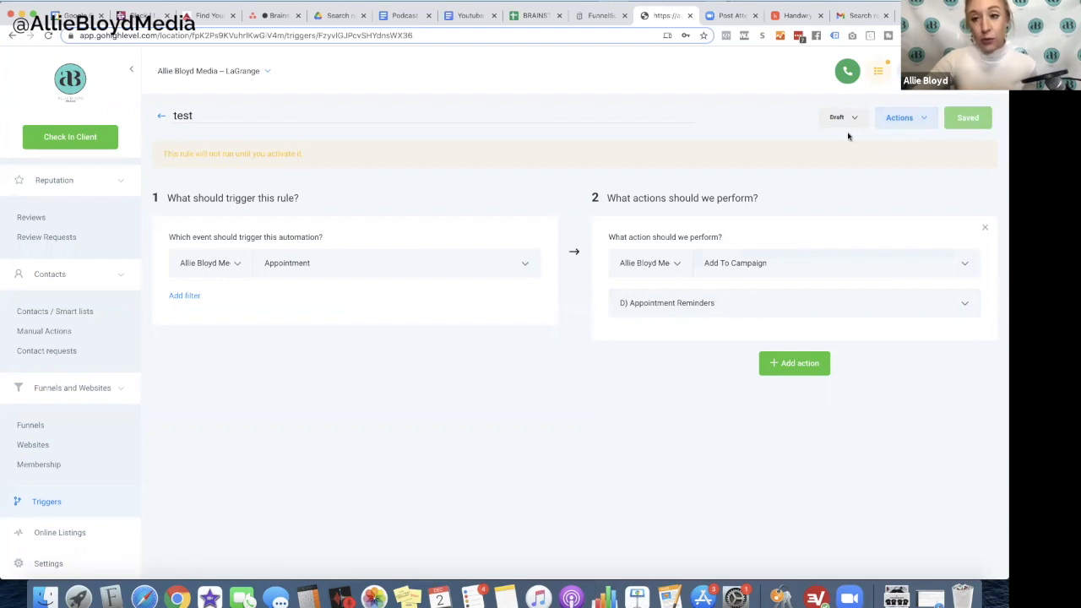
mouse_move(615, 154)
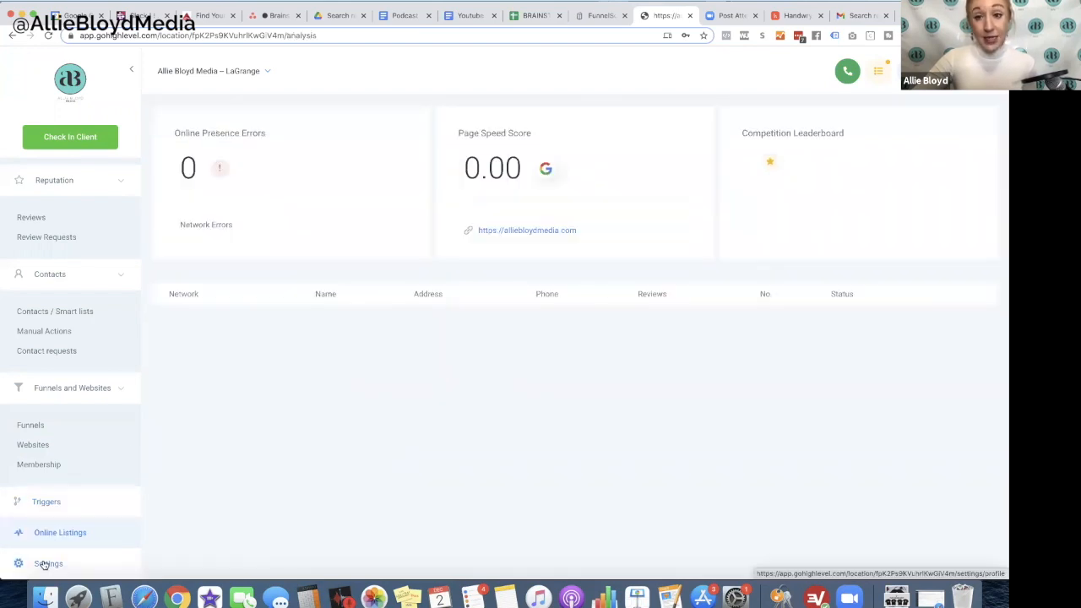
mouse_move(439, 355)
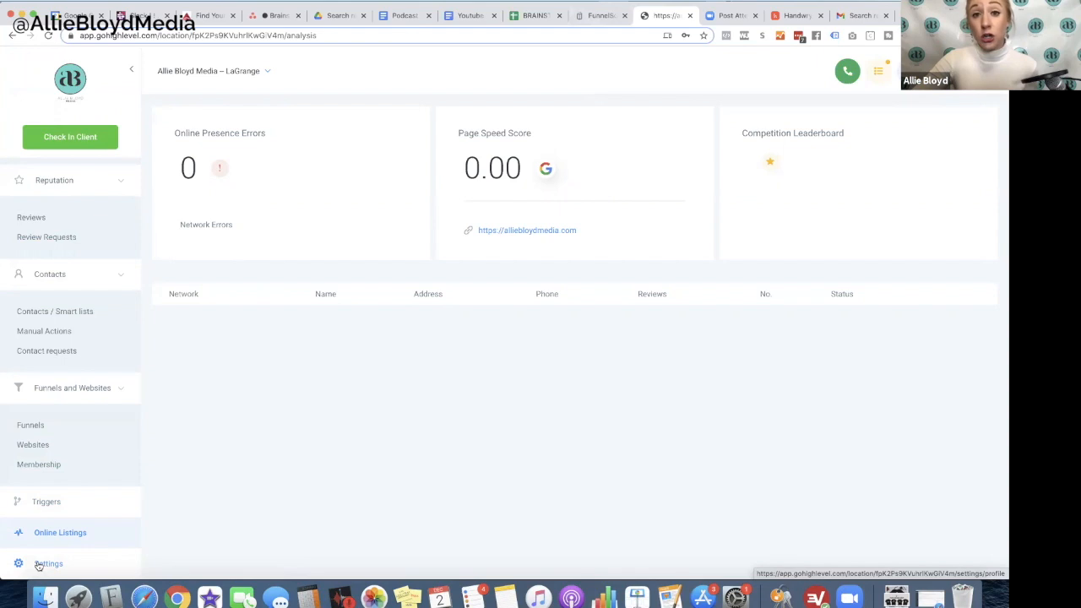
Move from the Online Listings overview to the Settings Profile tab
left_click(48, 563)
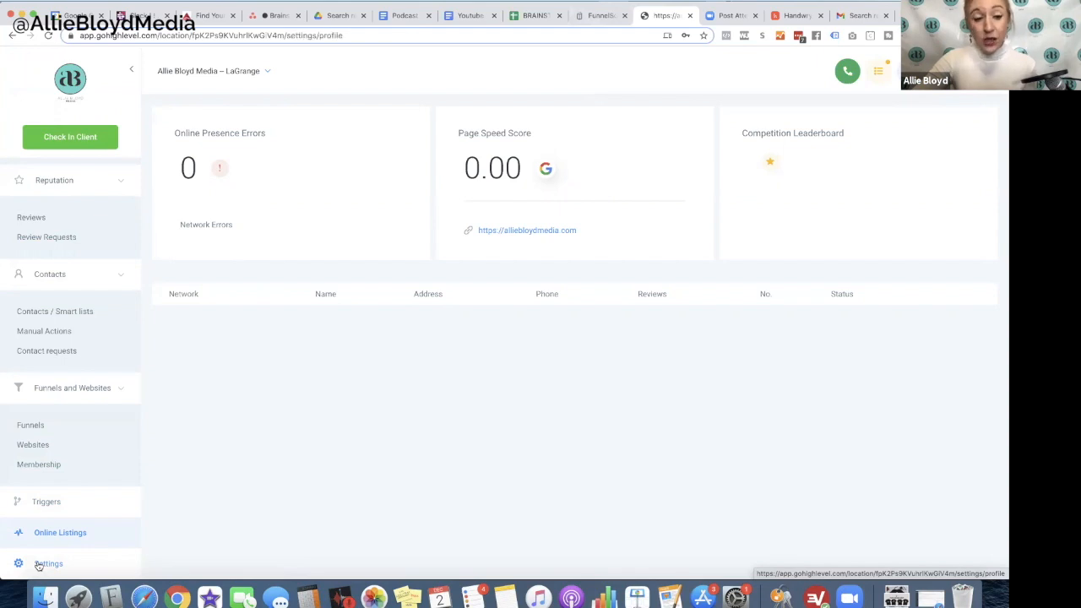
left_click(48, 563)
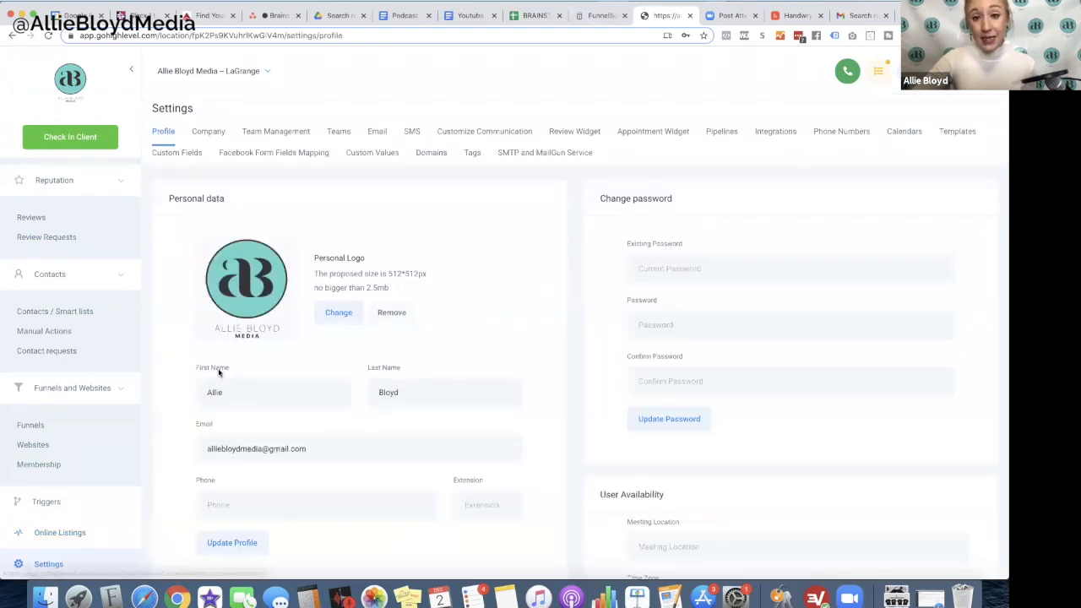